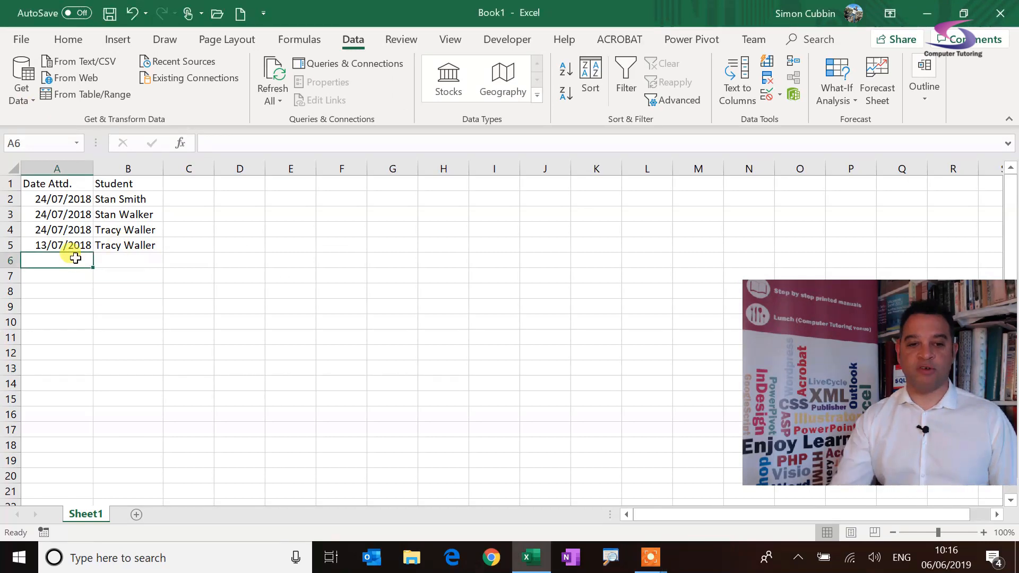
# Enter a duplicate record in row 6: 24/07/2018 for Stan Smith.
pyautogui.write('2')
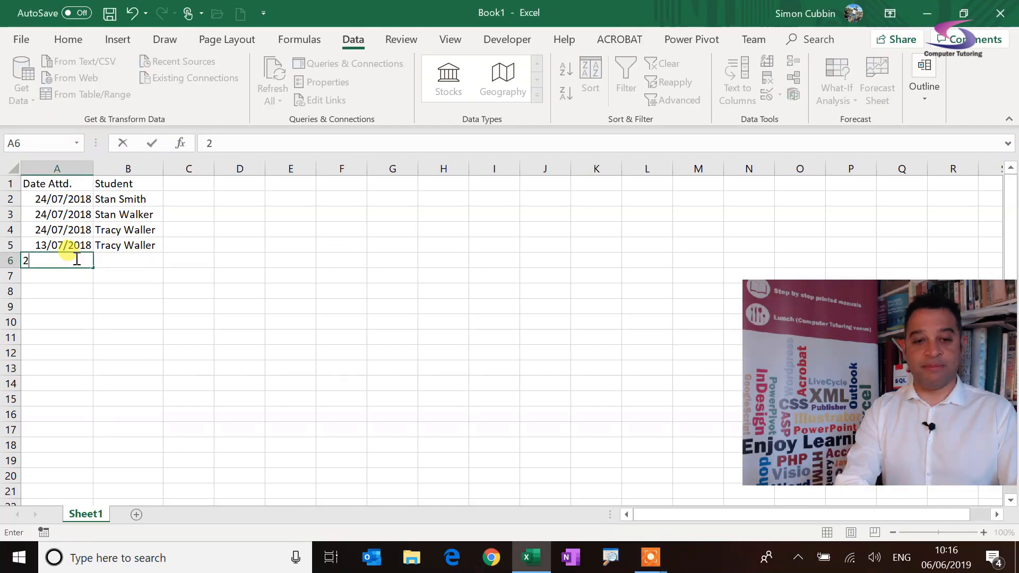
pyautogui.write('4/07/')
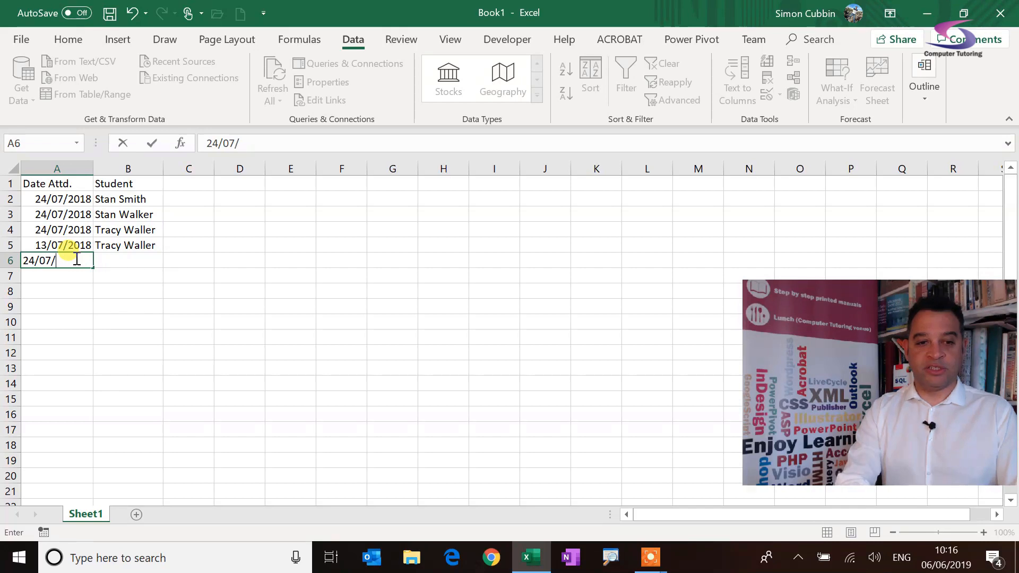
pyautogui.write('2018')
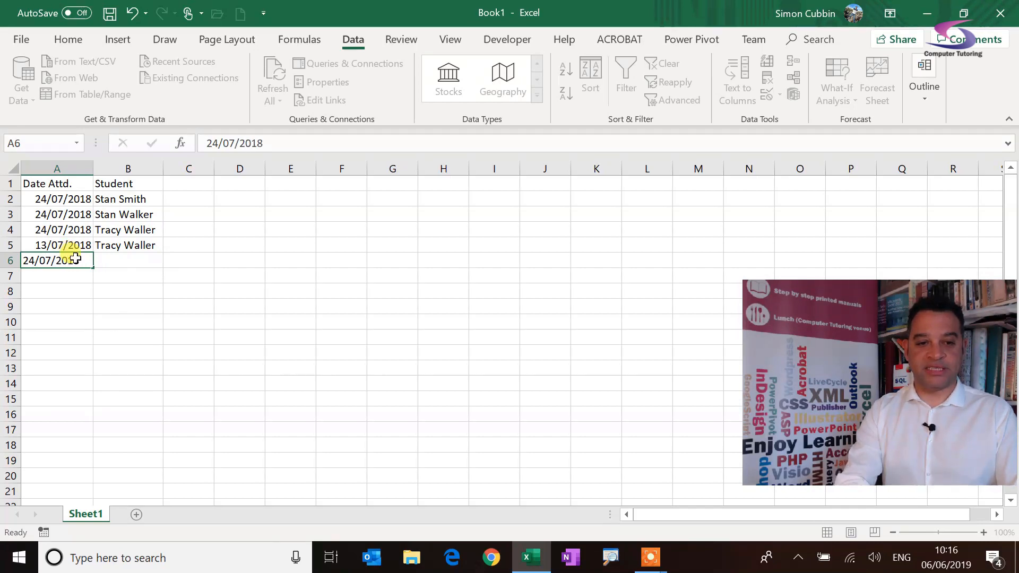
pyautogui.write('Stan Smith')
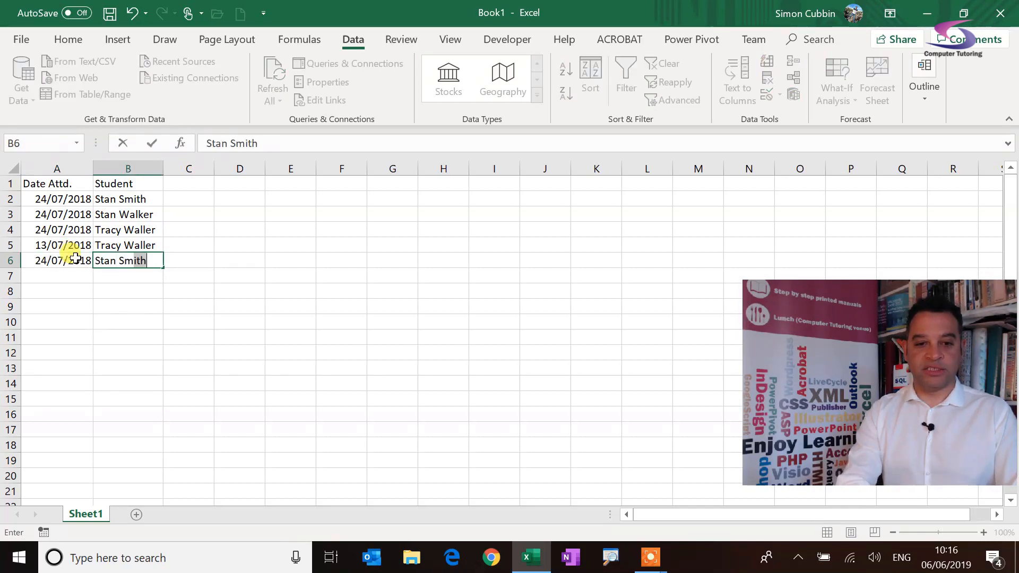
pyautogui.press('enter')
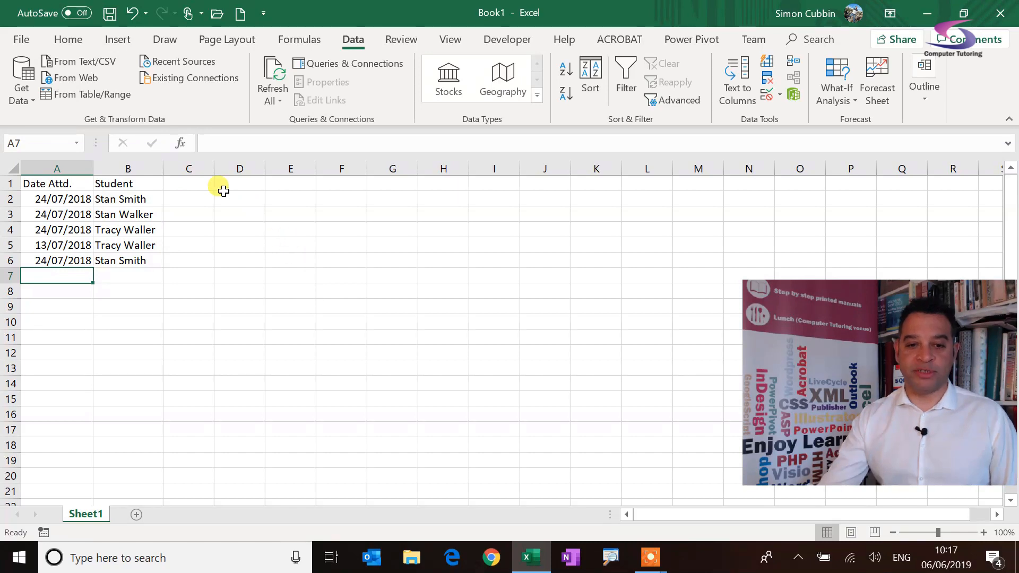
# Add the heading 'Num Duplicates' in D1 and widen column D to fit it.
pyautogui.click(240, 183)
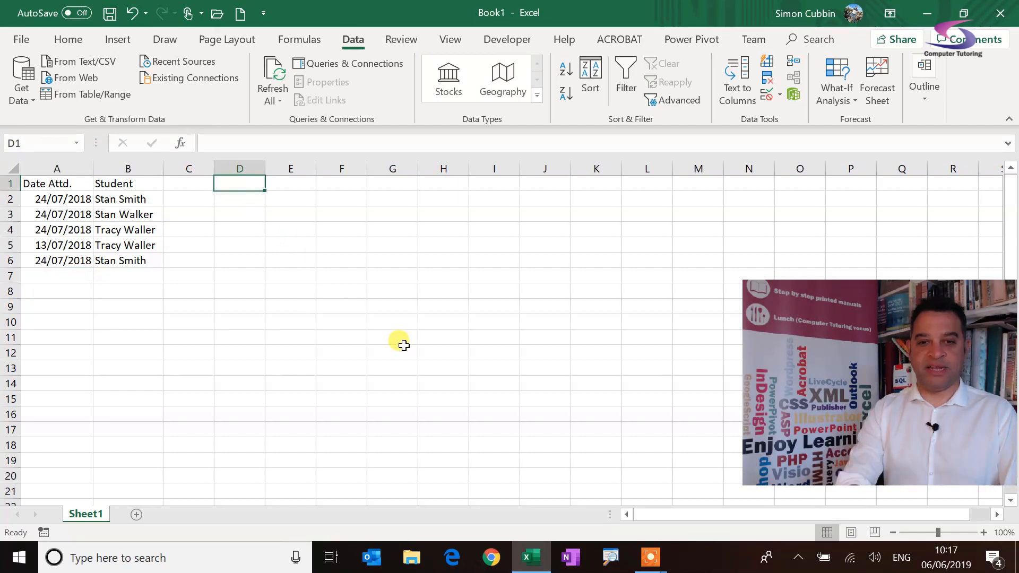
pyautogui.write('Num')
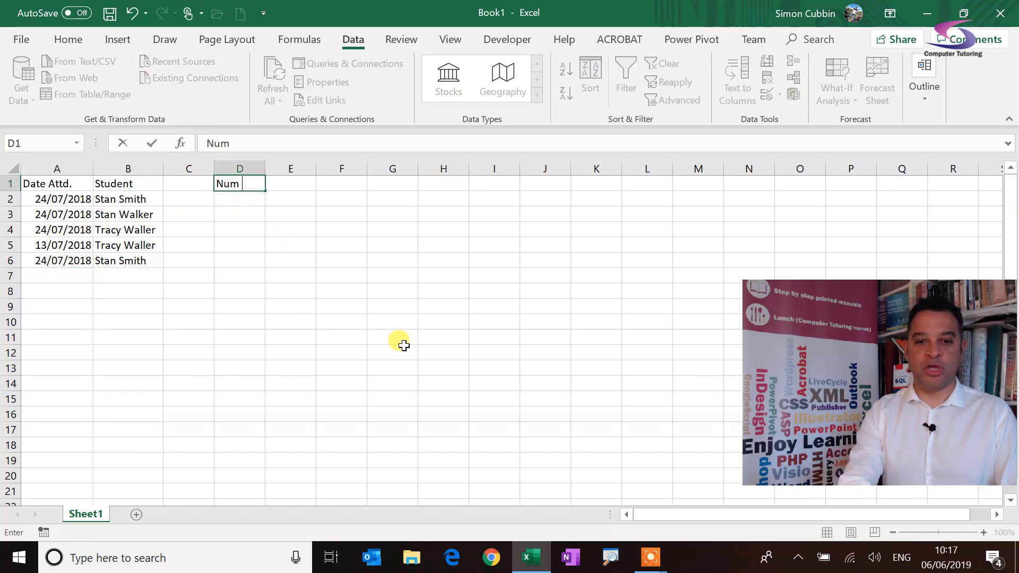
pyautogui.write('Duplicates')
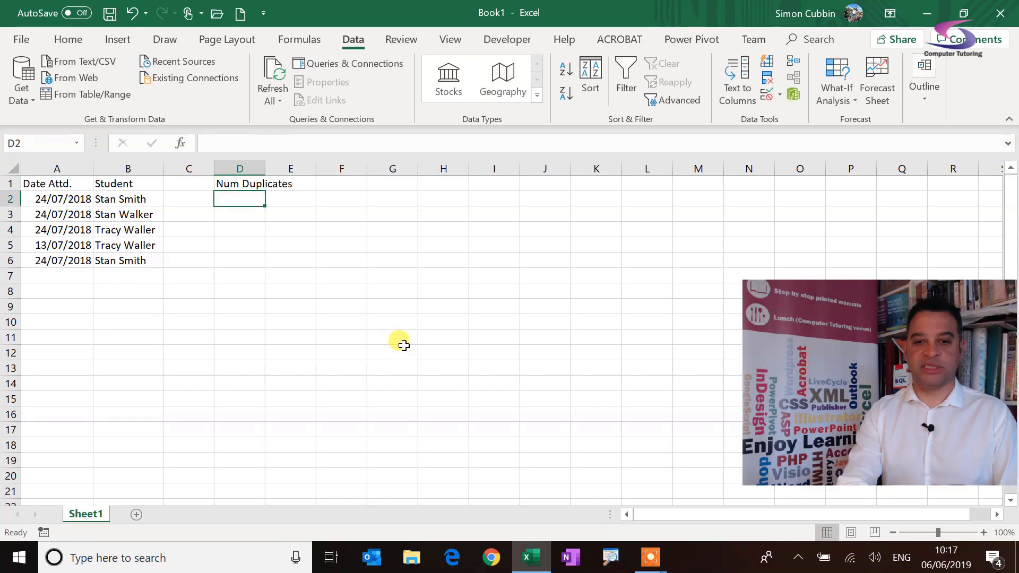
pyautogui.moveTo(267, 168); pyautogui.dragTo(302, 168)
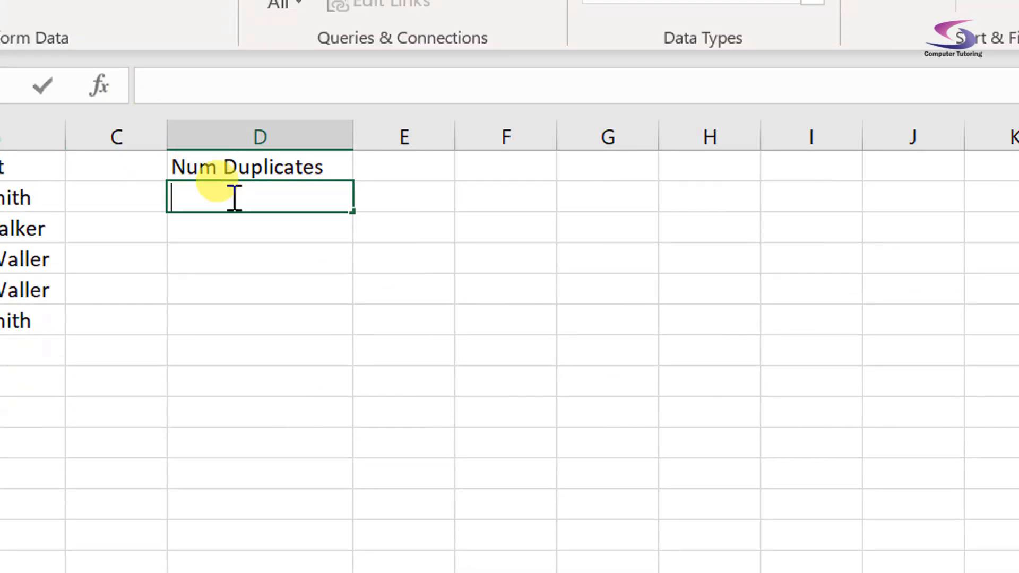
# Start a COUNTIFS formula in D2 with the absolute date range $A$2:$A$6.
pyautogui.write('=COUNT')
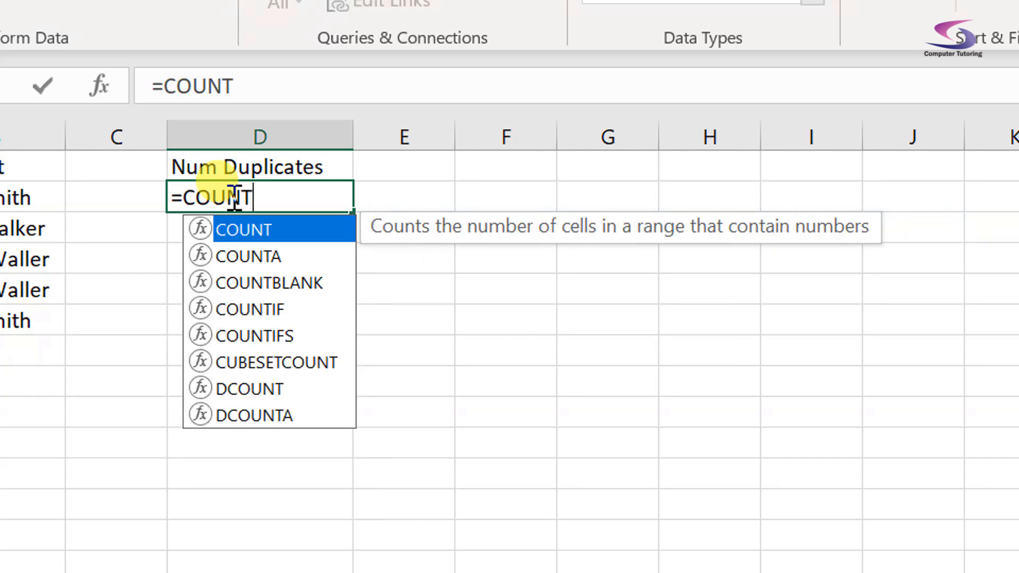
pyautogui.write('IFS')
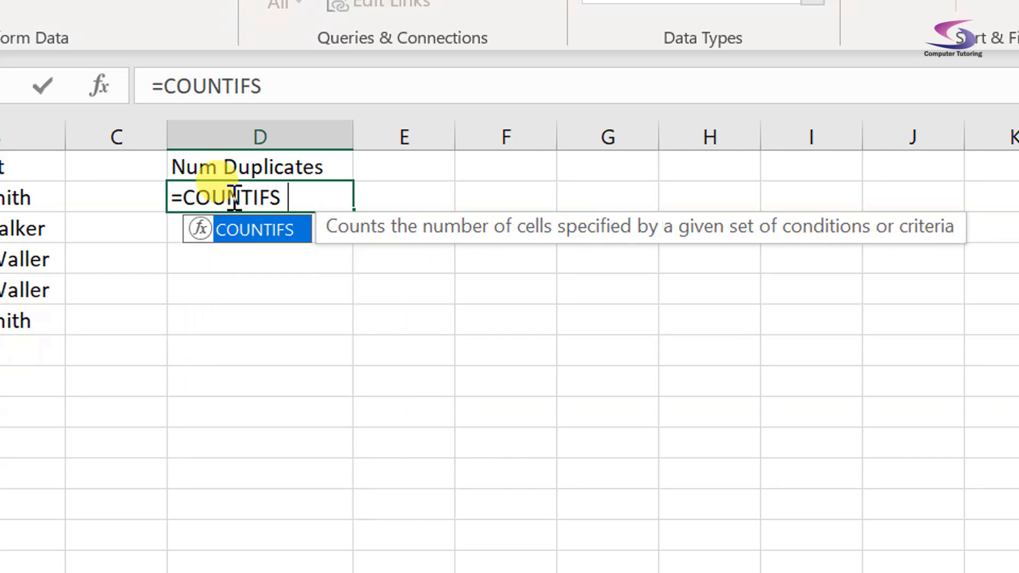
pyautogui.write('(')
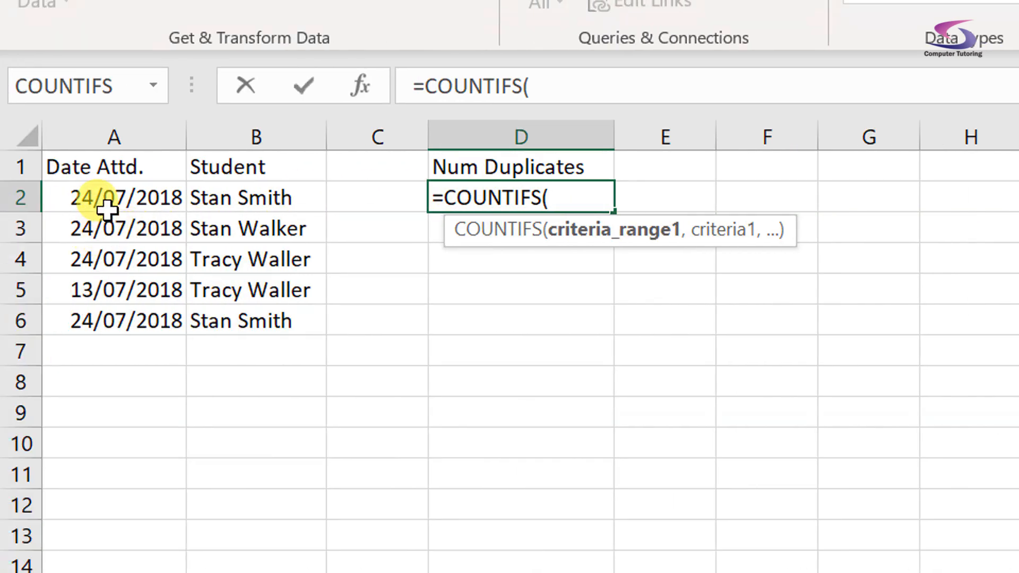
pyautogui.moveTo(107, 198)
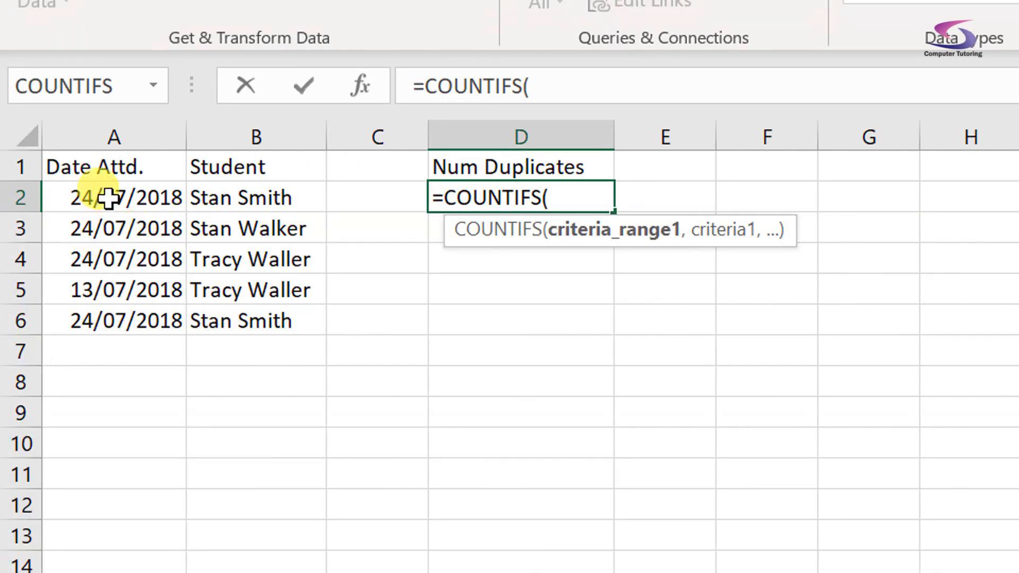
pyautogui.moveTo(113, 197); pyautogui.dragTo(114, 259)
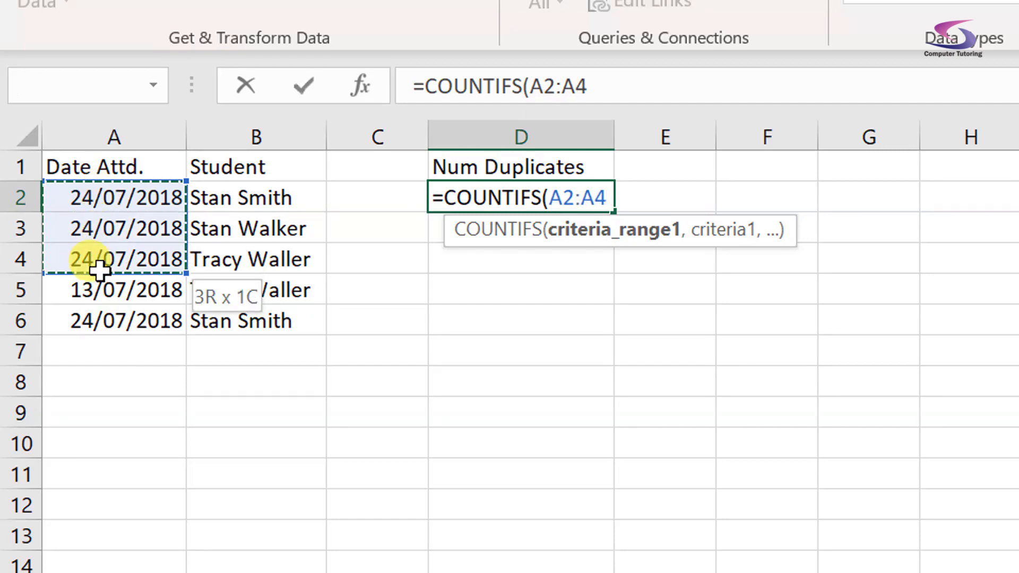
pyautogui.moveTo(114, 259); pyautogui.dragTo(114, 320)
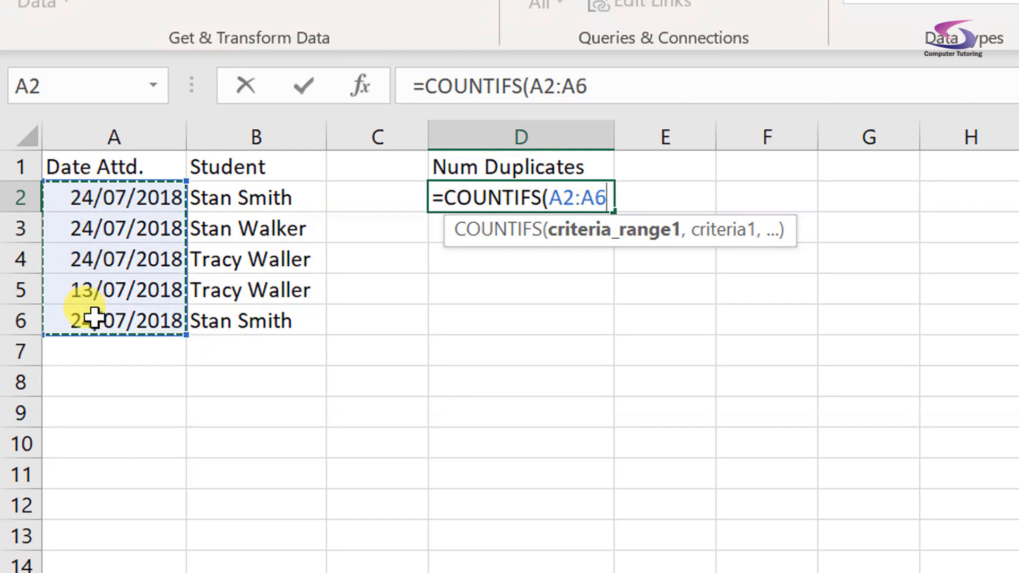
pyautogui.press('f4')
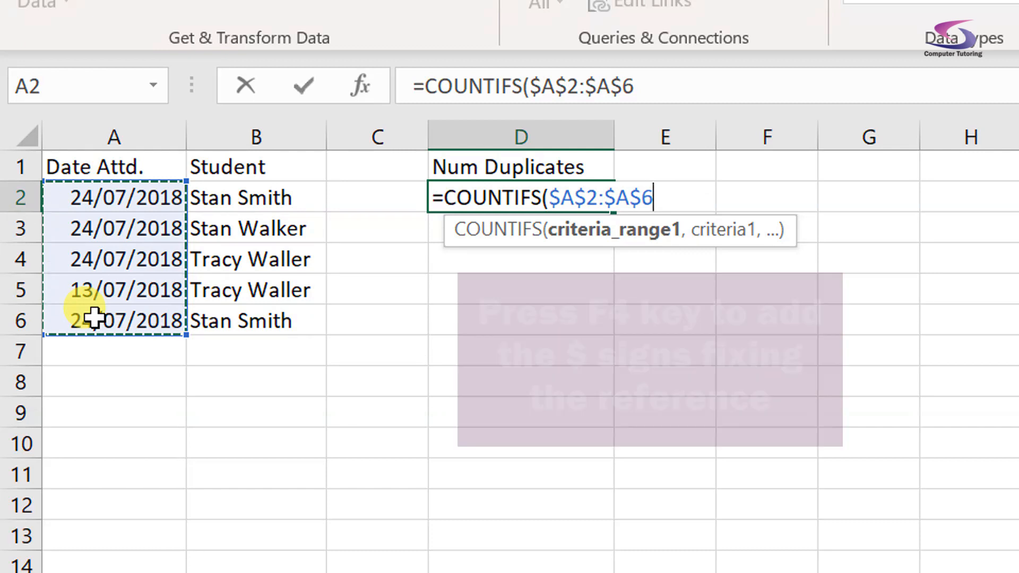
# Add A2 as the date criterion, then the absolute student range $B$2:$B$6 and B2.
pyautogui.write(',')
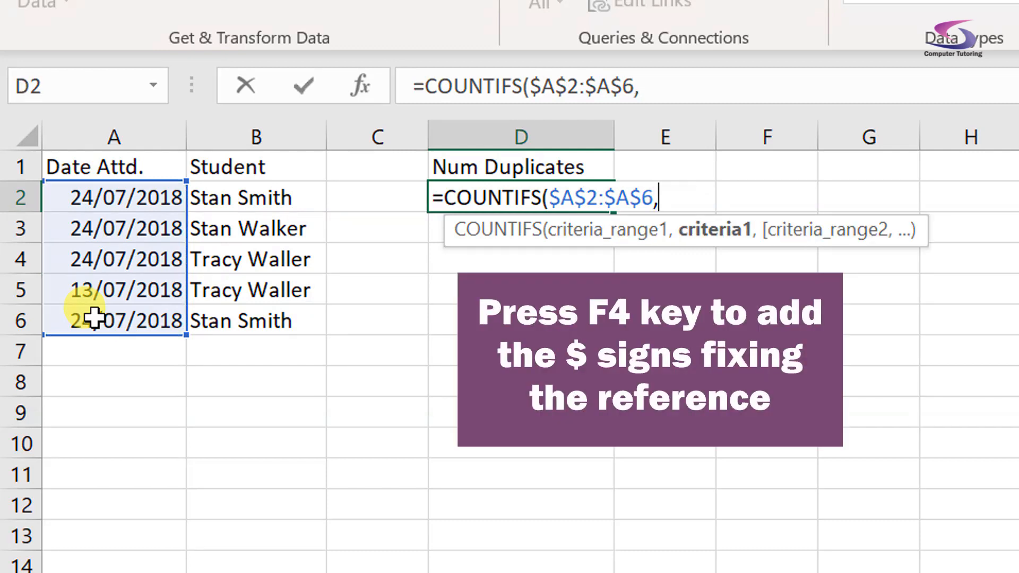
pyautogui.click(113, 198)
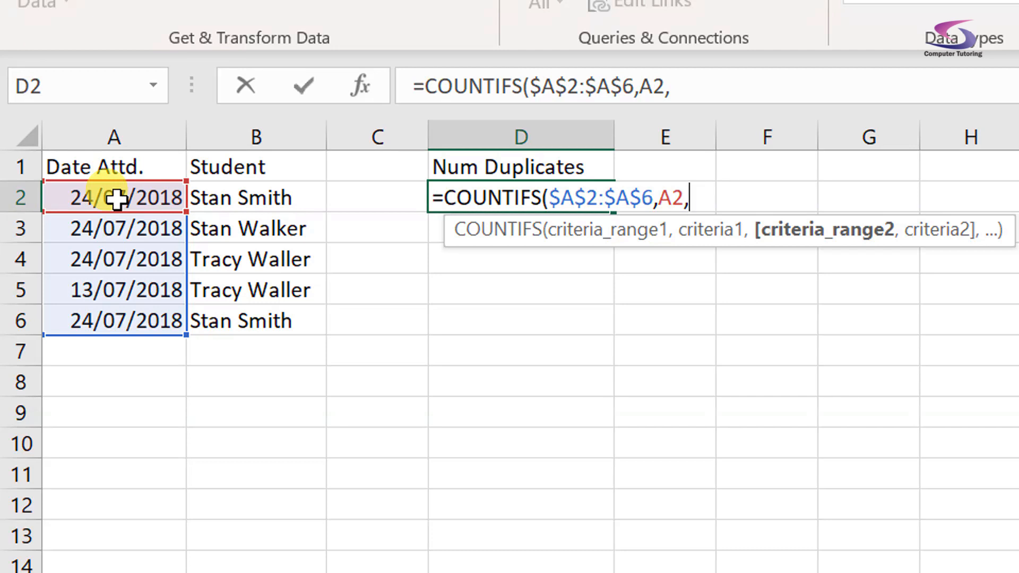
pyautogui.click(255, 197)
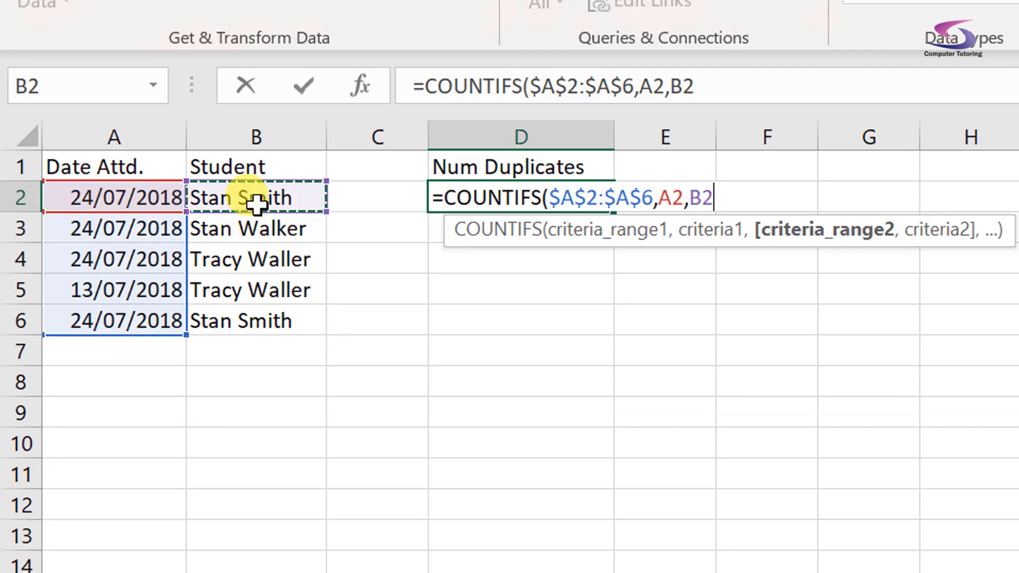
pyautogui.moveTo(255, 198); pyautogui.dragTo(255, 321)
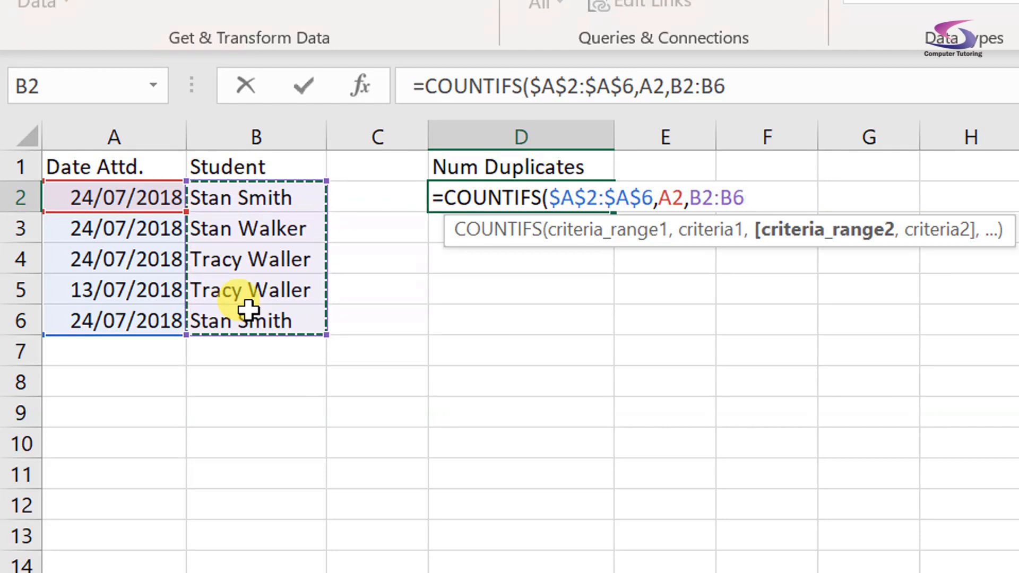
pyautogui.press('F4')
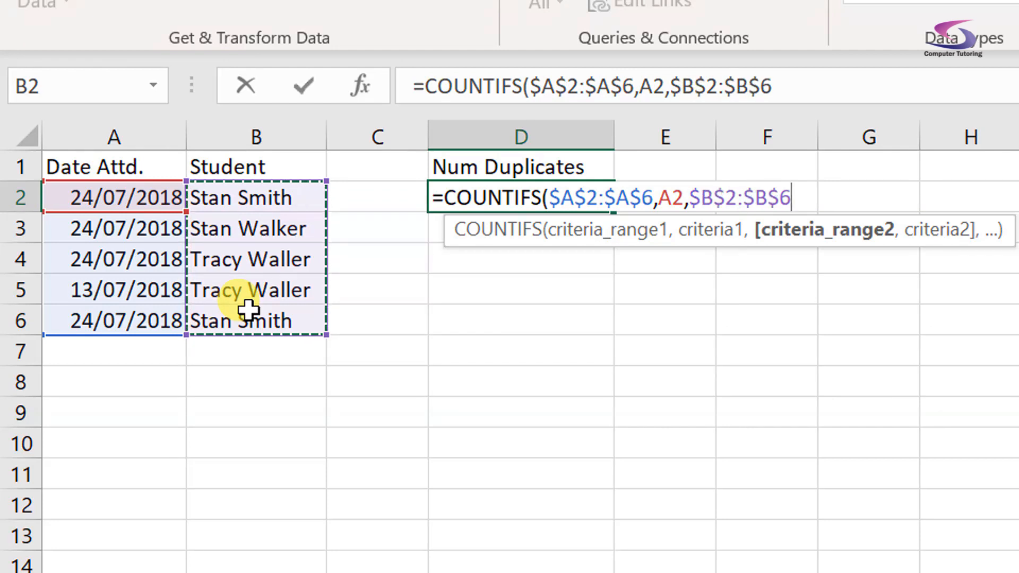
pyautogui.write(',')
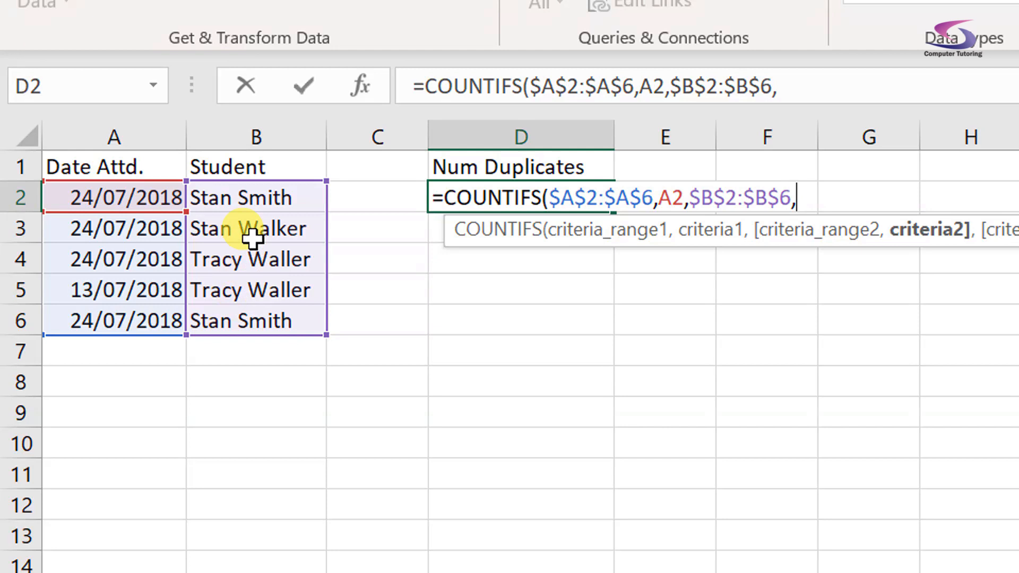
pyautogui.click(256, 197)
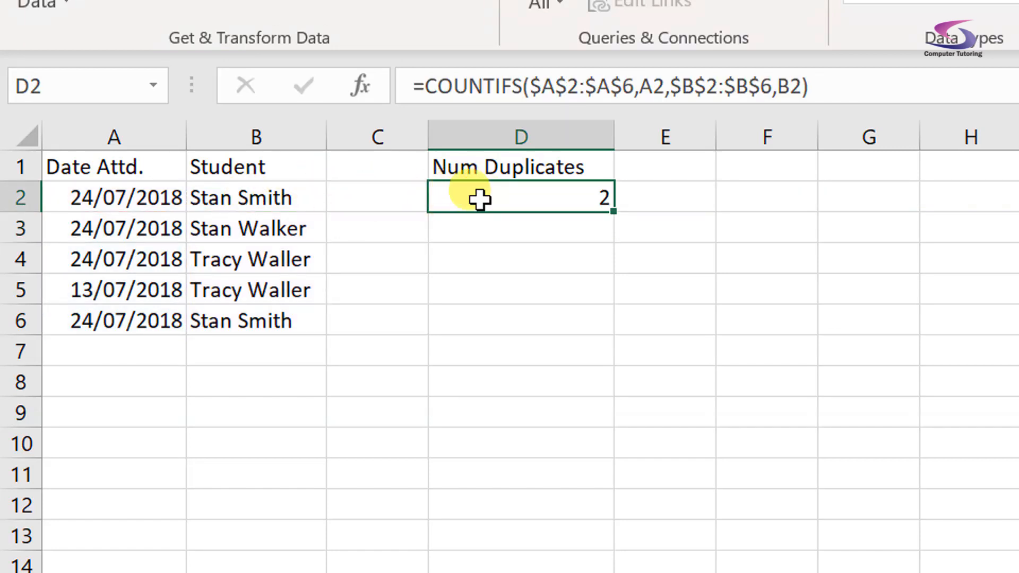
pyautogui.moveTo(611, 211)
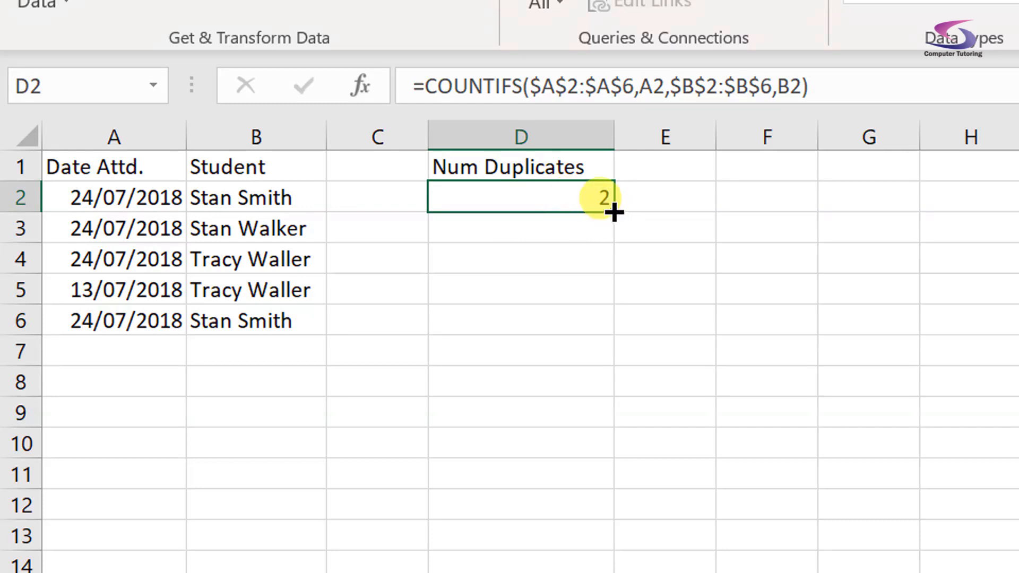
# Fill the duplicate-count formula from D2 down to D6.
pyautogui.moveTo(611, 198); pyautogui.dragTo(605, 319)
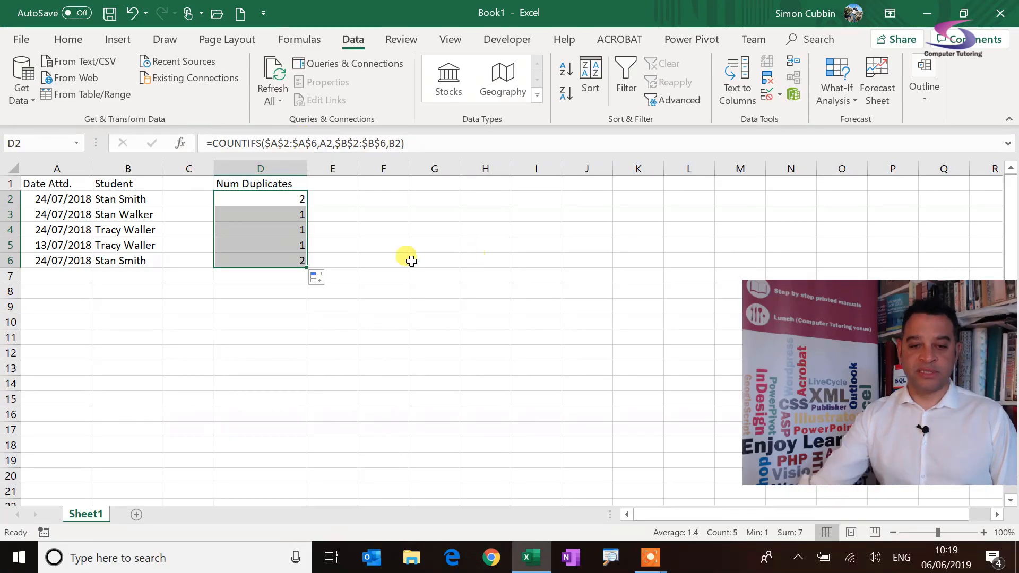
# Clear helper column D and select the Date and Student data from row 2.
pyautogui.click(260, 168)
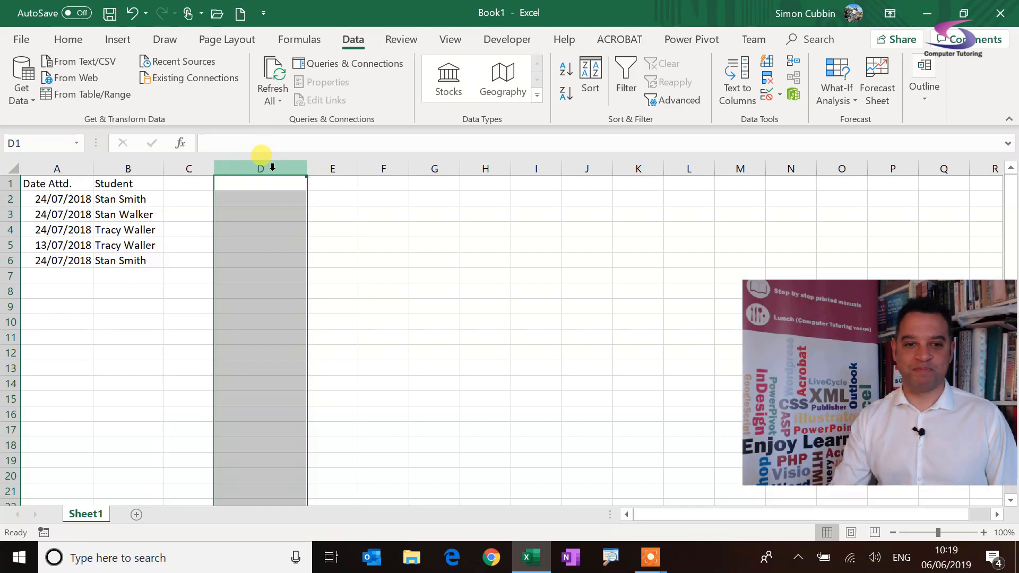
pyautogui.click(64, 199)
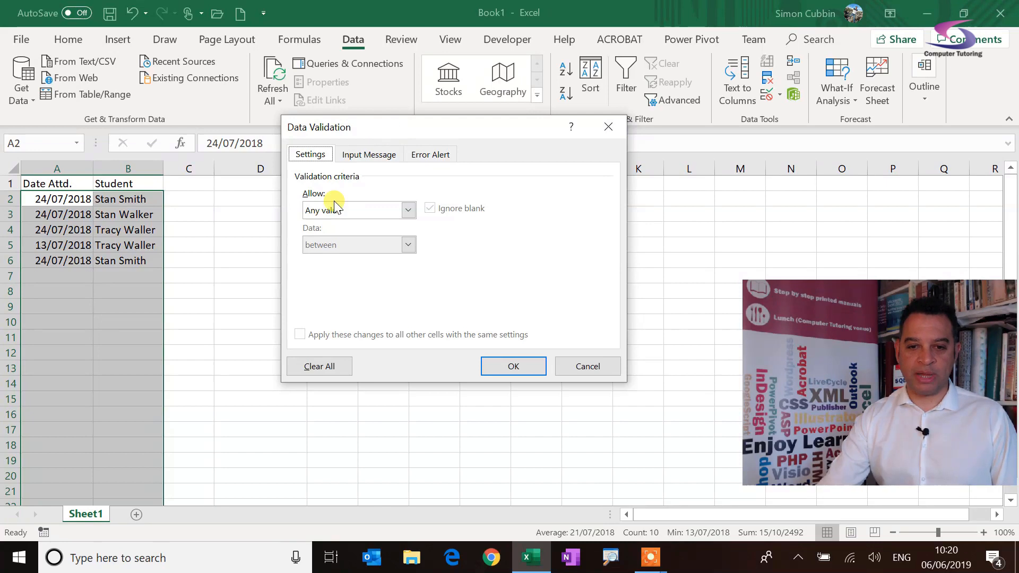
# Set the validation Allow type to Custom and collapse the dialog to the Formula box.
pyautogui.click(408, 210)
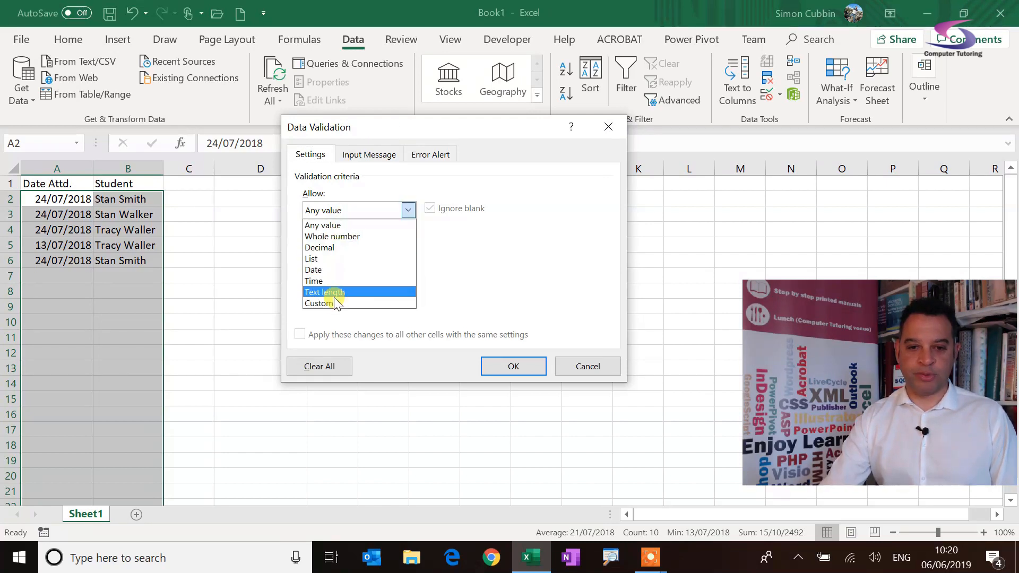
pyautogui.click(319, 303)
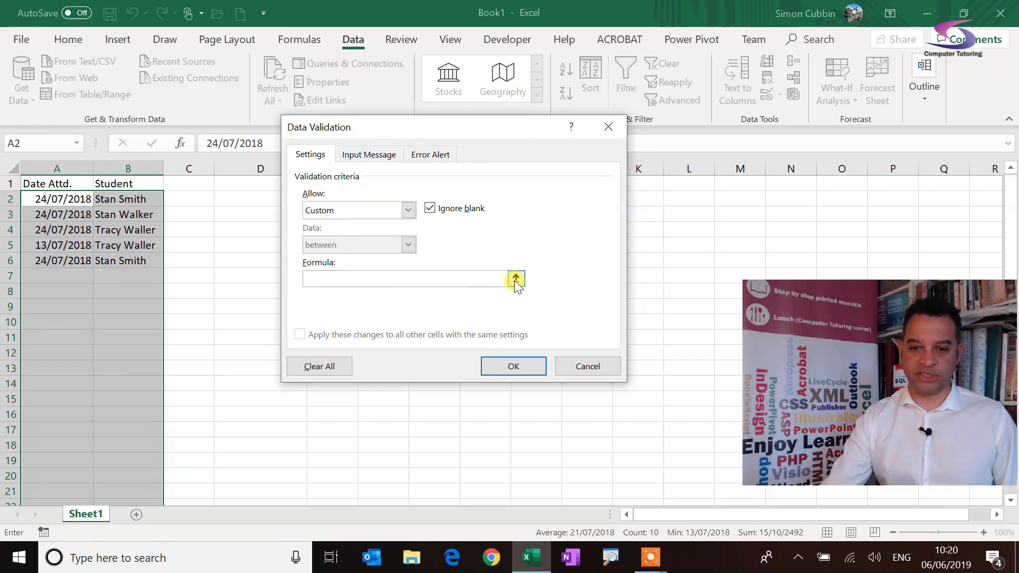
pyautogui.click(515, 279)
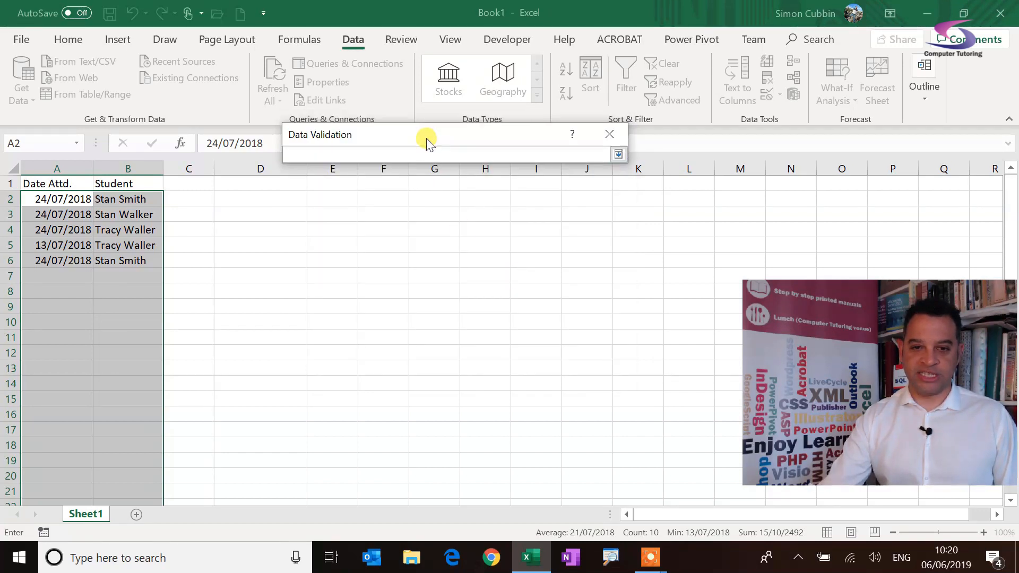
# Begin the validation formula as =COUNTIFS($A$2:$A$1048576, using the absolute full date column.
pyautogui.moveTo(426, 135); pyautogui.dragTo(409, 189)
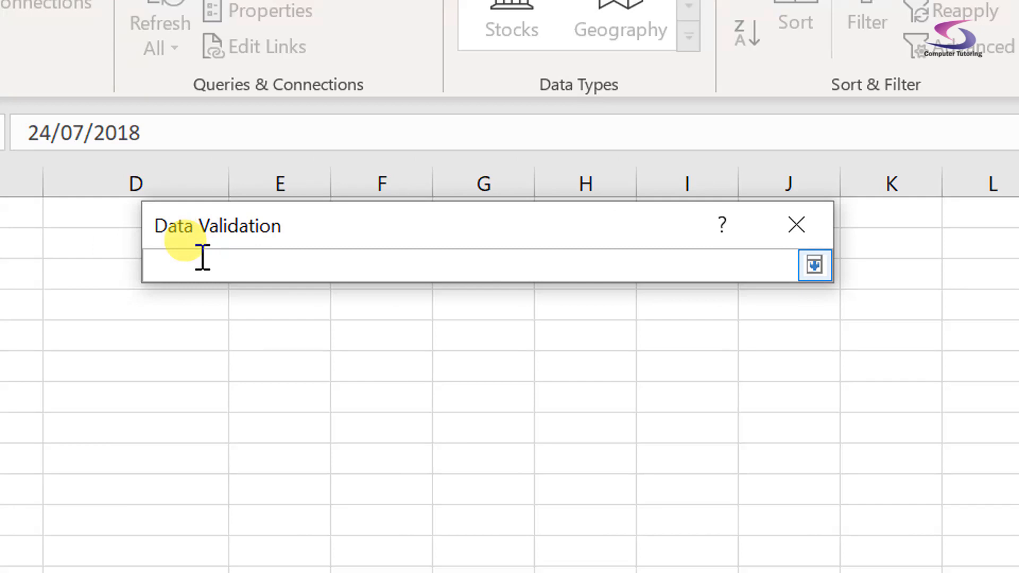
pyautogui.write('=')
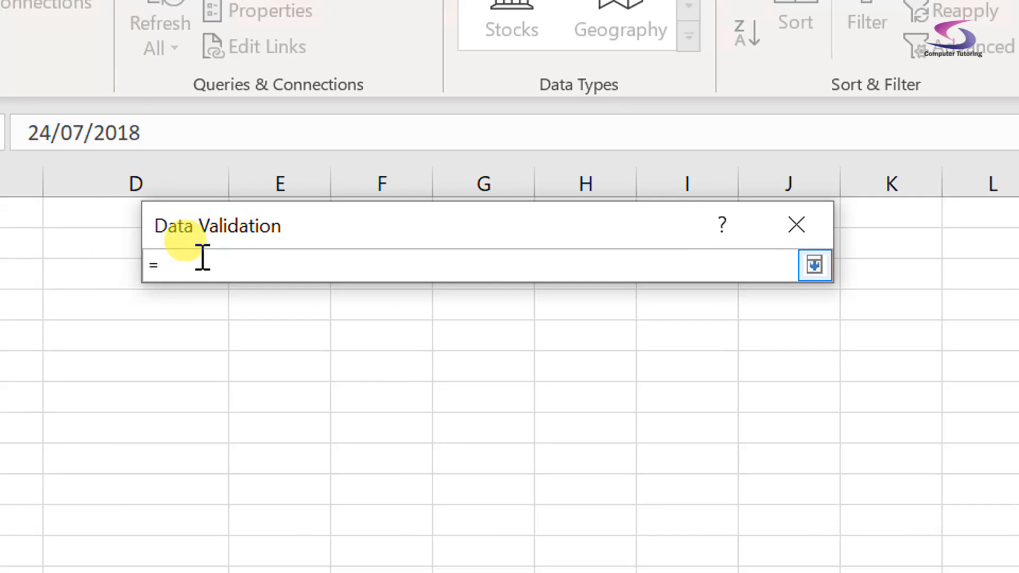
pyautogui.write('COUNTI')
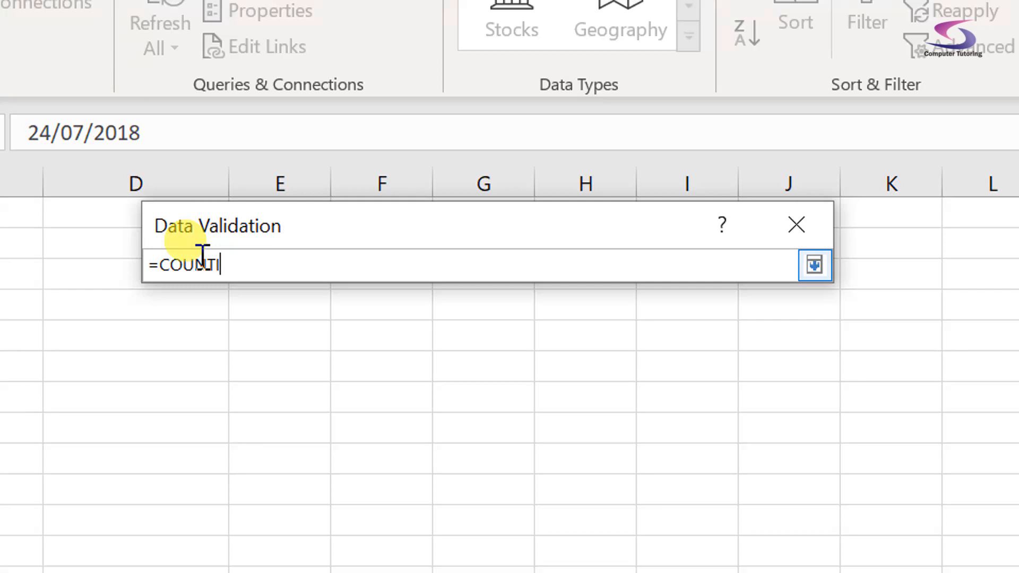
pyautogui.write('FS(')
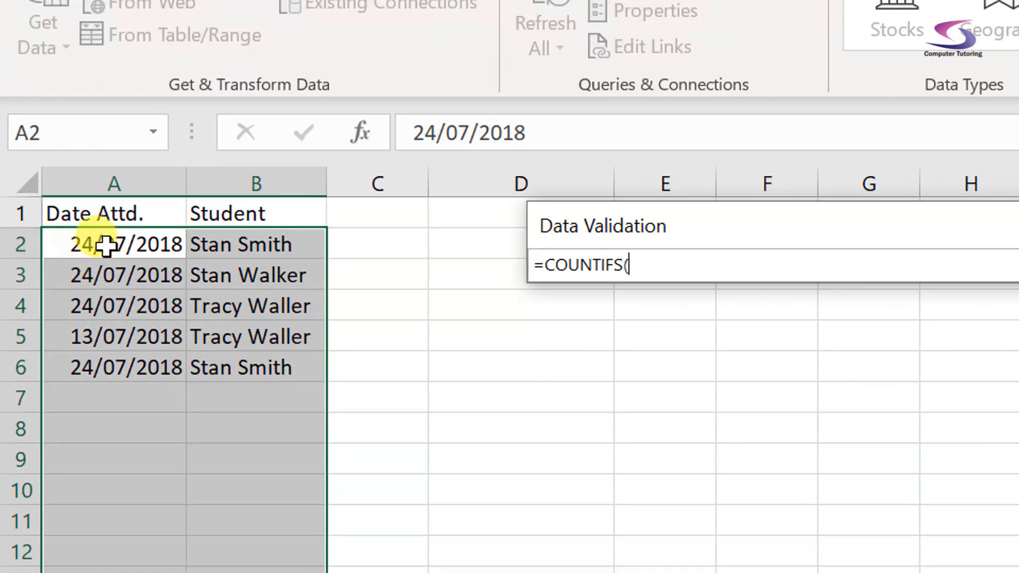
pyautogui.click(114, 243)
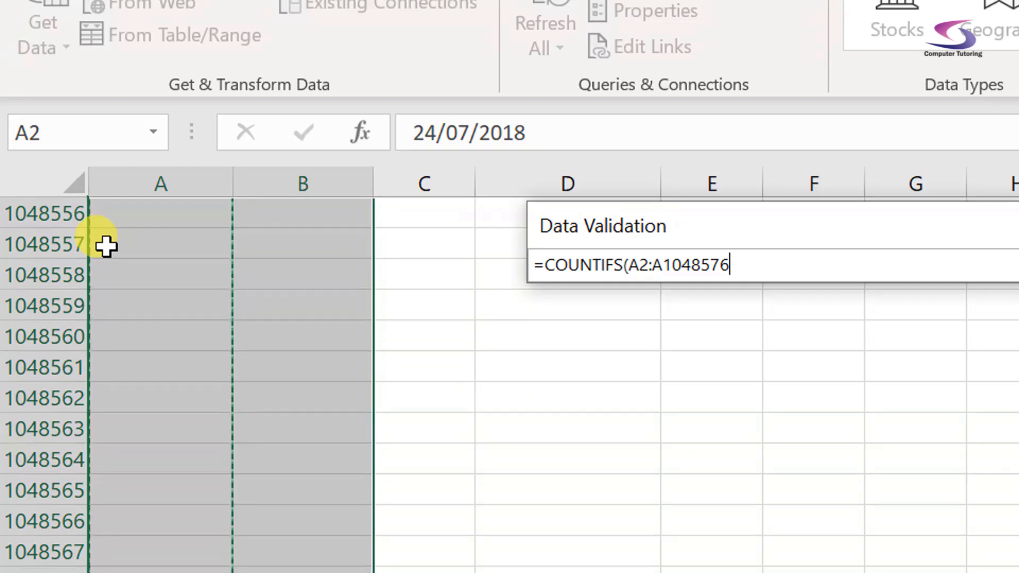
pyautogui.press('f4')
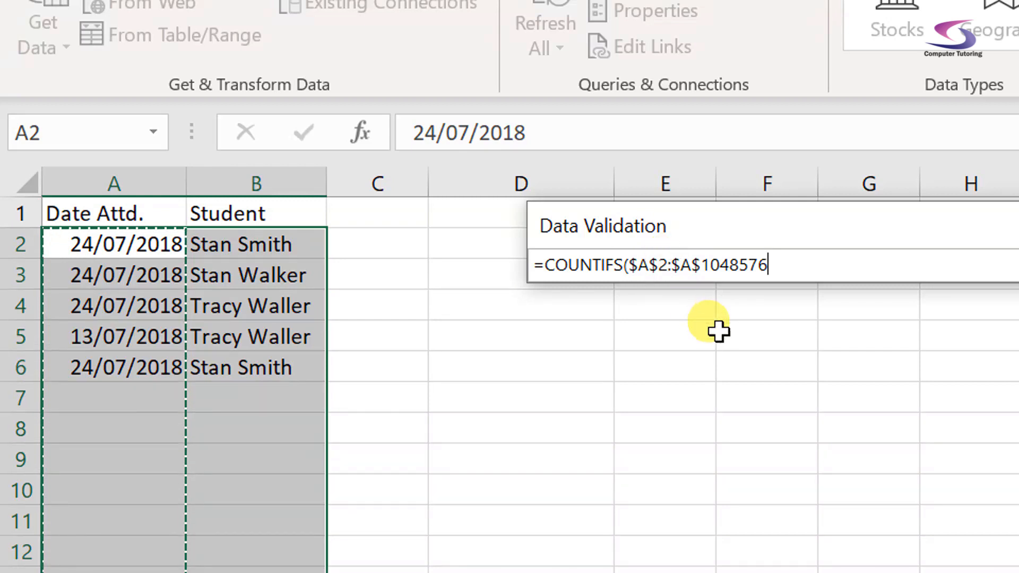
pyautogui.write(',')
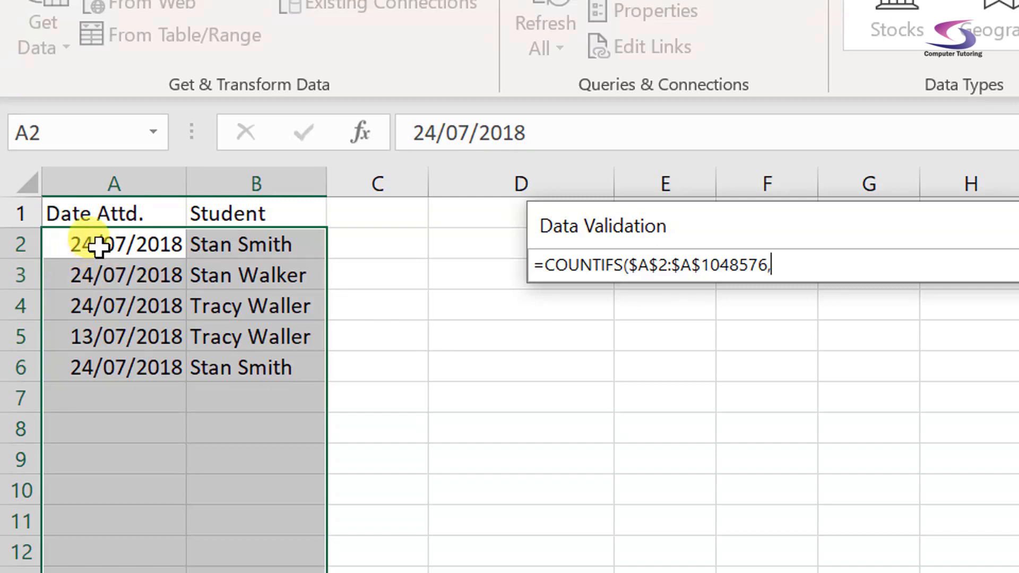
# Add $A2 as the date criterion and the absolute student range $B$2:$B$1048576.
pyautogui.click(114, 245)
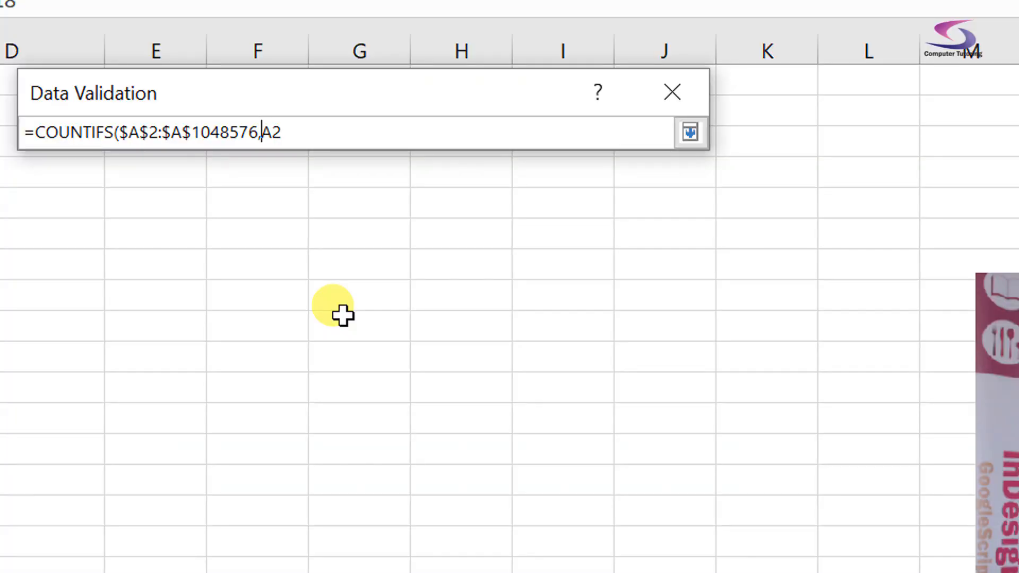
pyautogui.write('$')
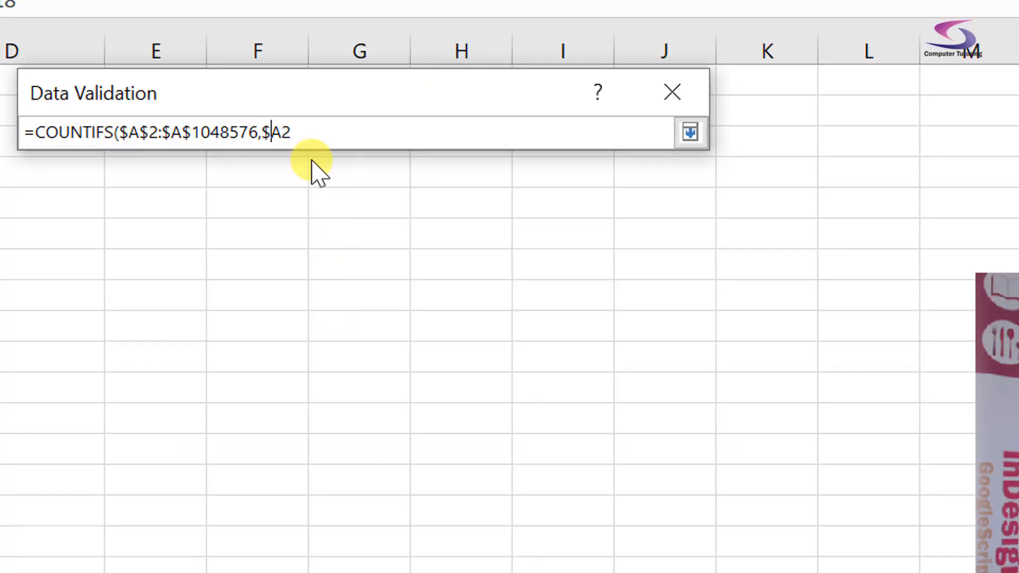
pyautogui.write(',')
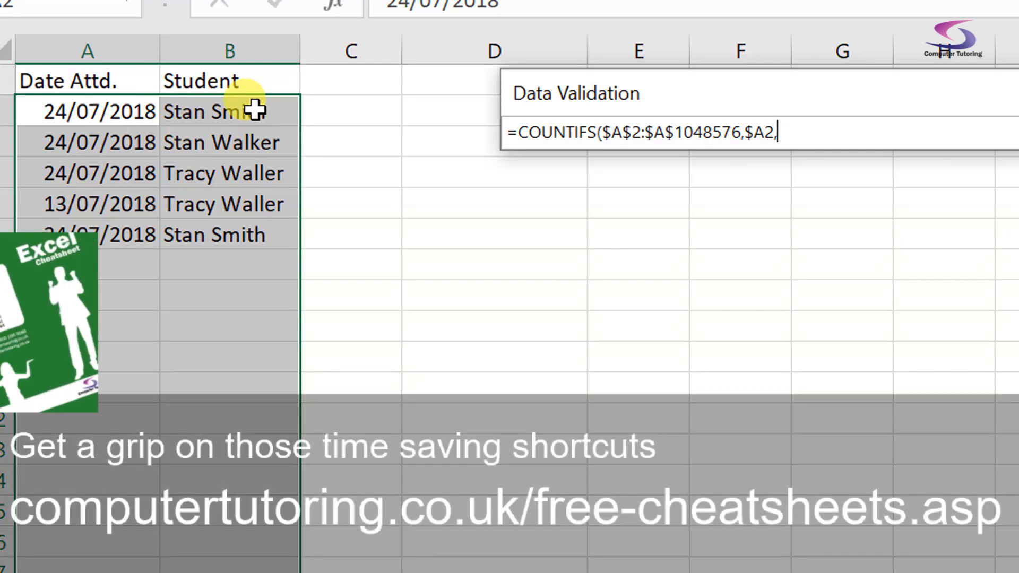
pyautogui.click(229, 110)
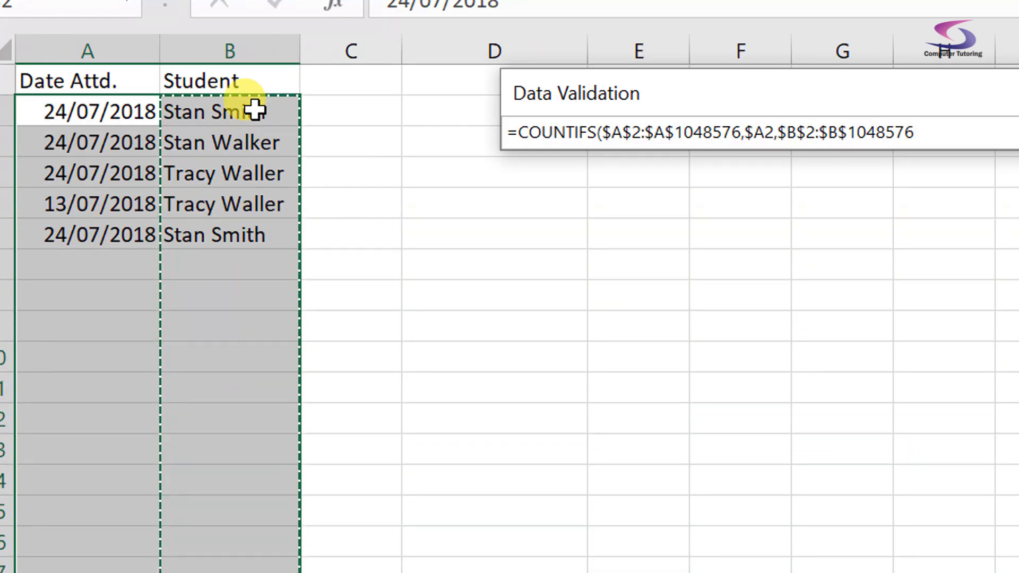
# Finish the formula with $B2 as the student criterion, a closing bracket and <=1.
pyautogui.write(',')
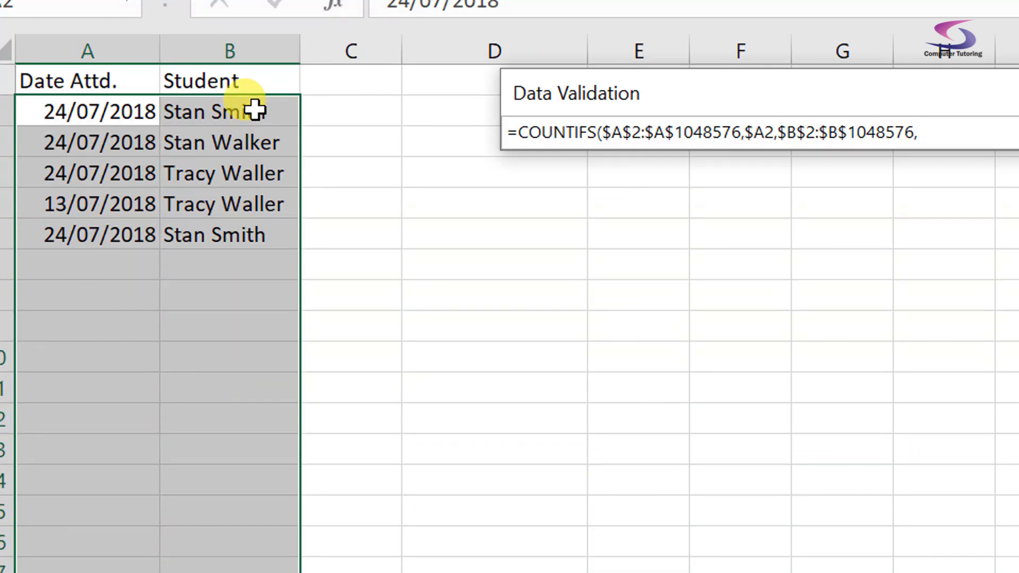
pyautogui.click(228, 110)
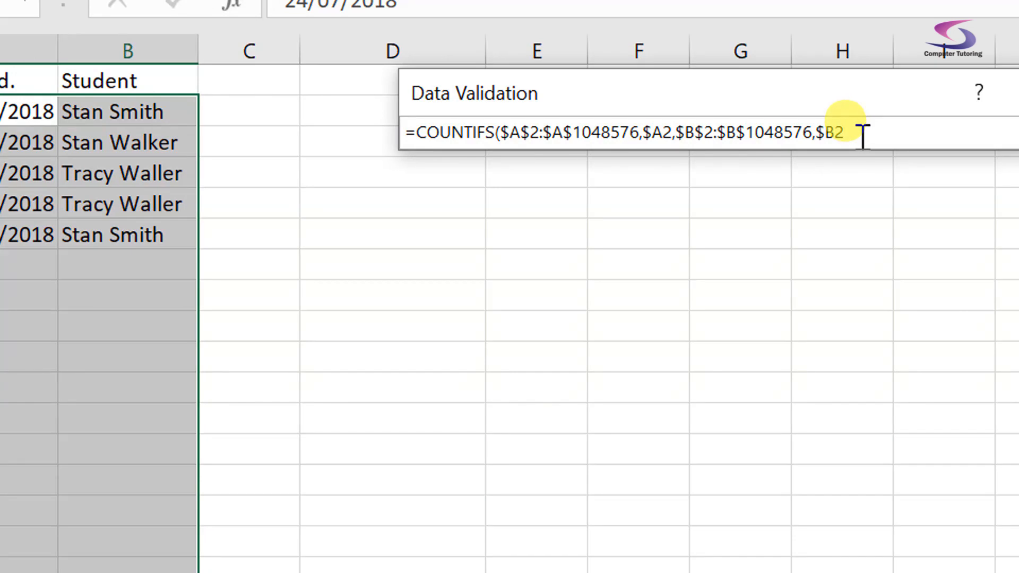
pyautogui.write(')')
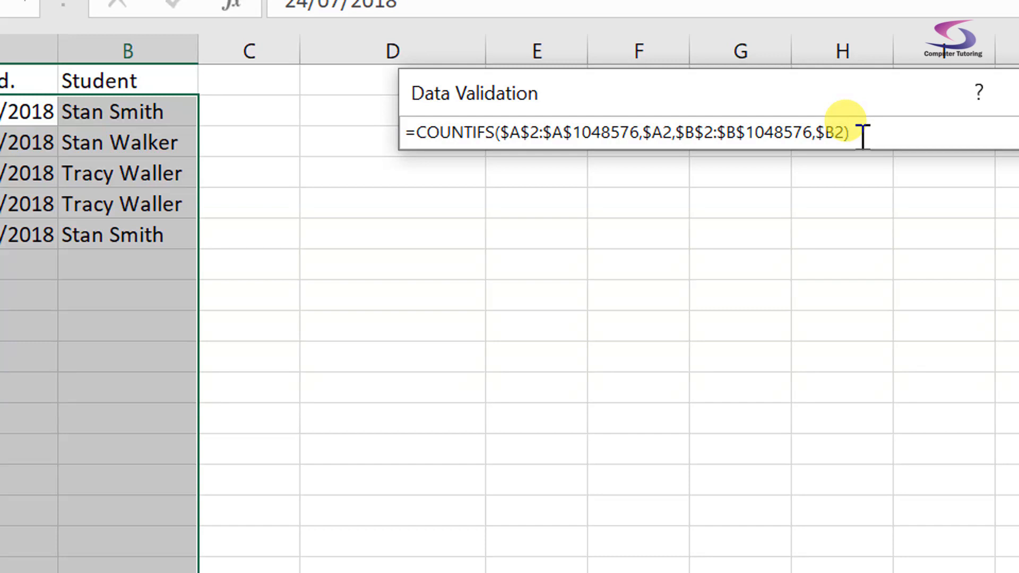
pyautogui.write('<')
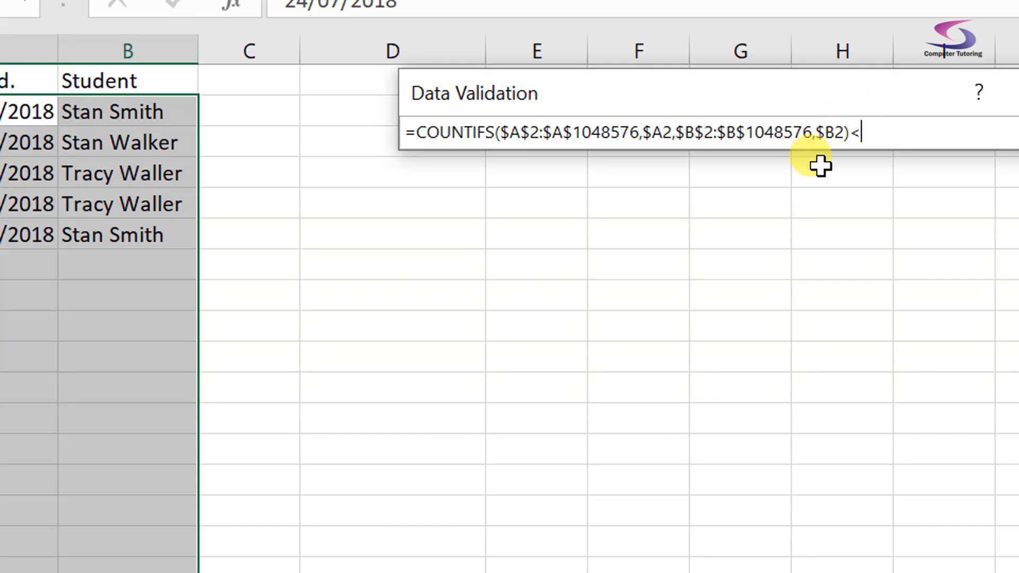
pyautogui.write('=')
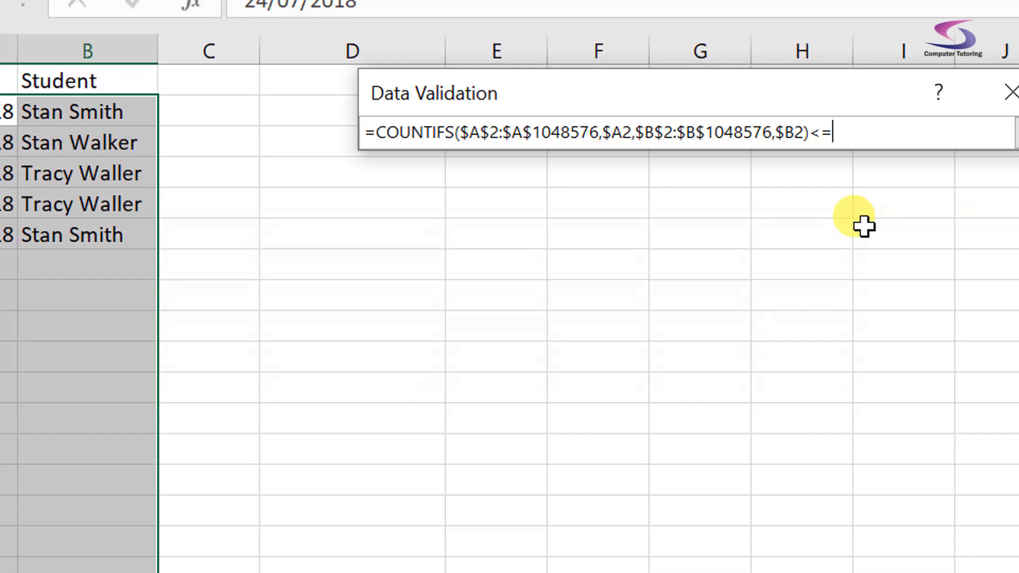
pyautogui.write('1')
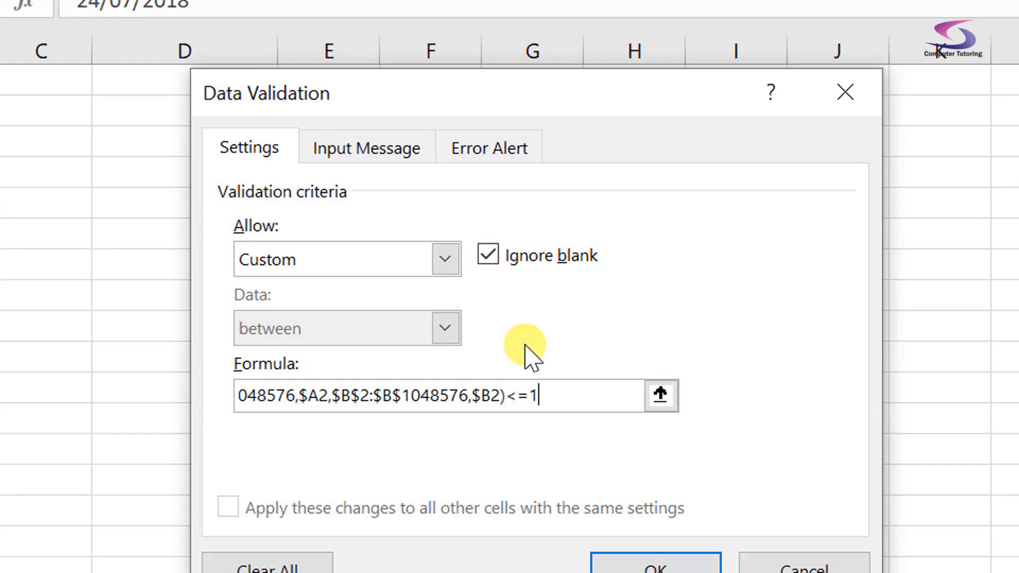
# Add a Stop alert titled 'Duplicates Found!' with a re-enter message and apply the rule.
pyautogui.click(489, 148)
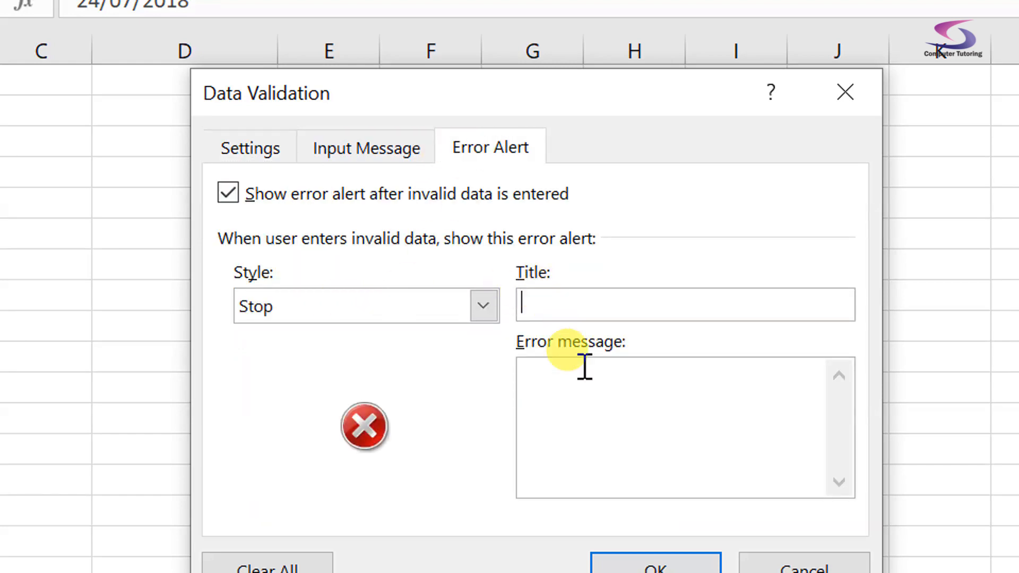
pyautogui.write('d')
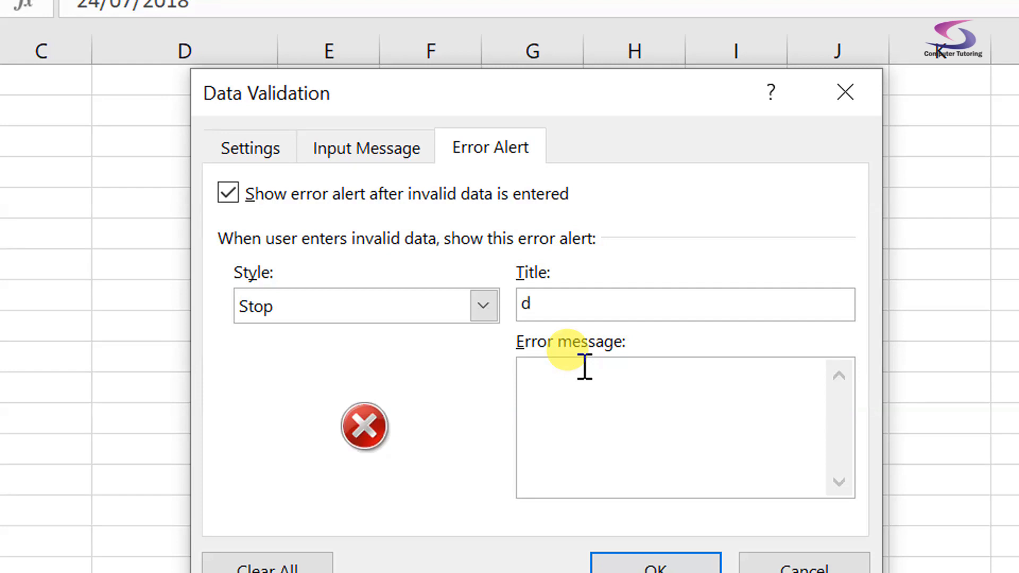
pyautogui.write('uplicates Foun')
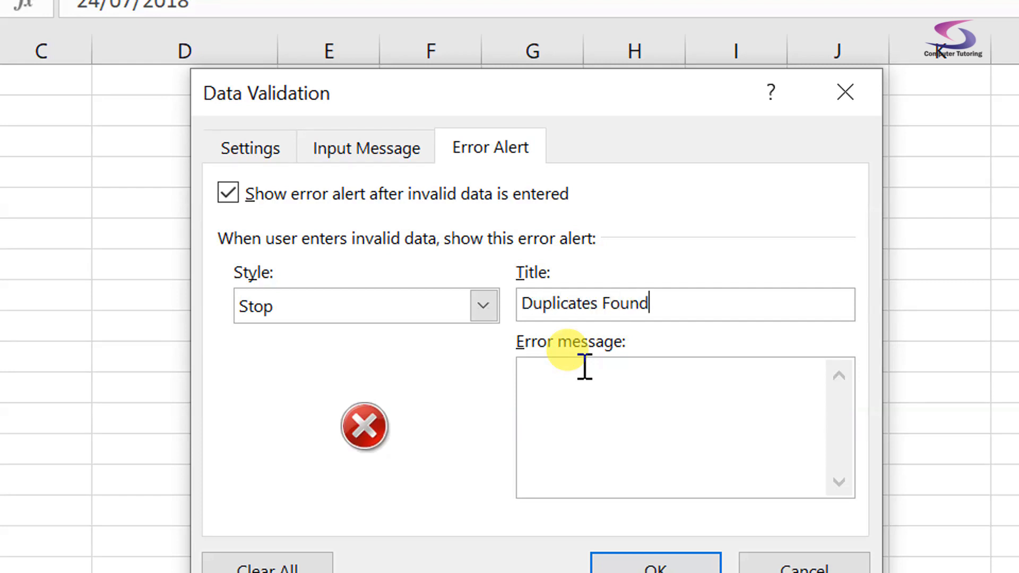
pyautogui.write('!')
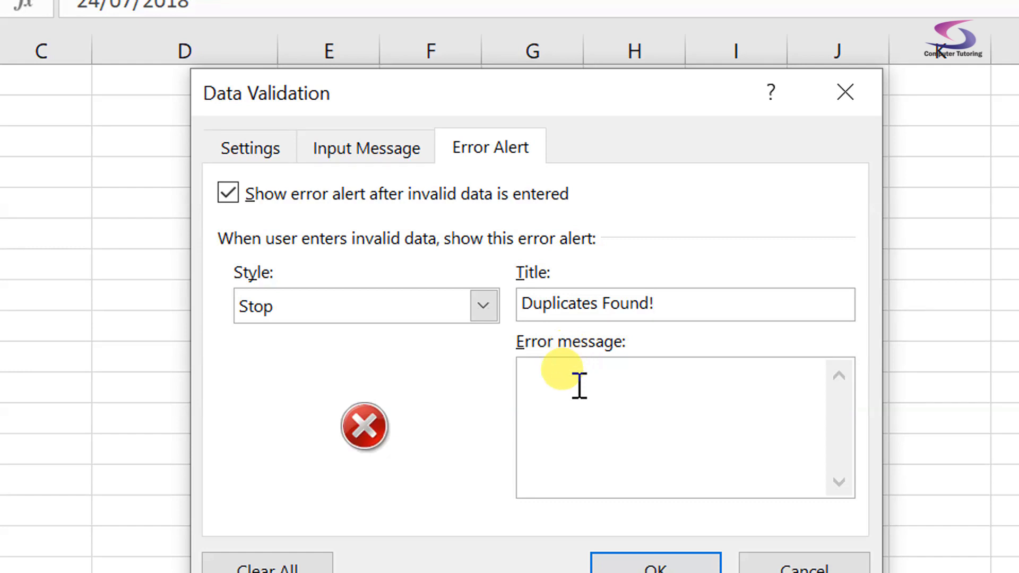
pyautogui.write('There are du')
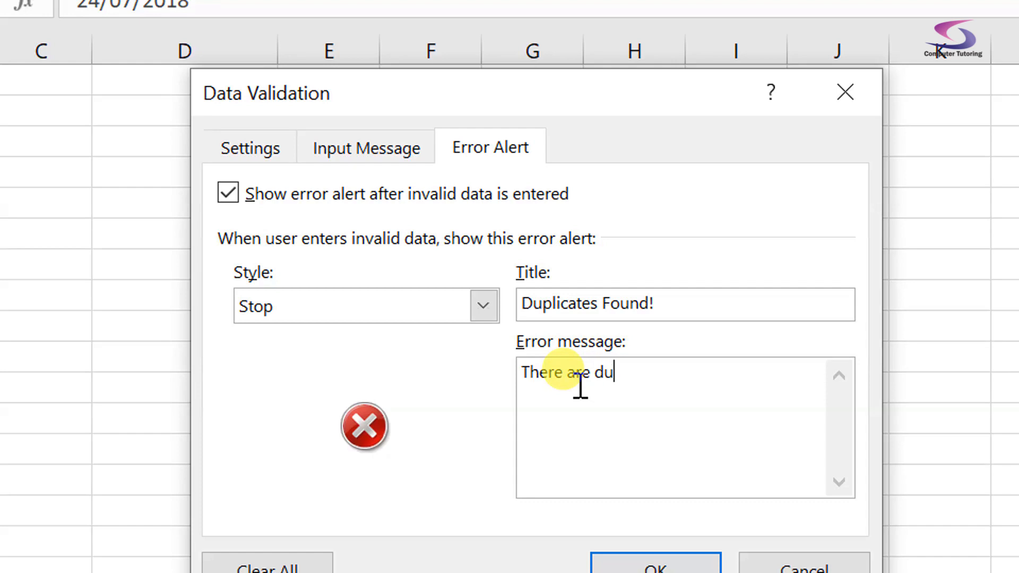
pyautogui.write('plicate values please r')
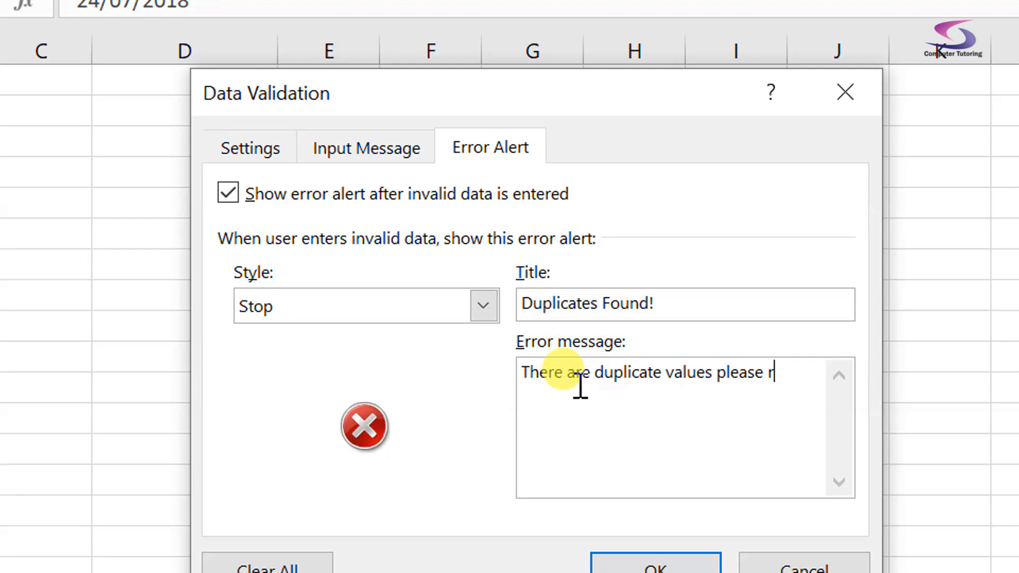
pyautogui.write('e-enter.')
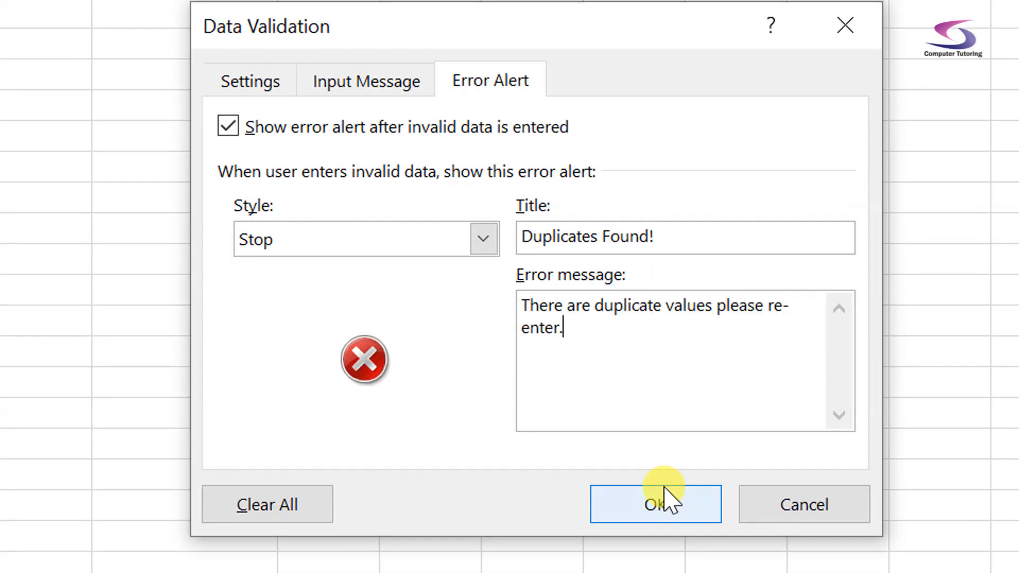
pyautogui.click(655, 504)
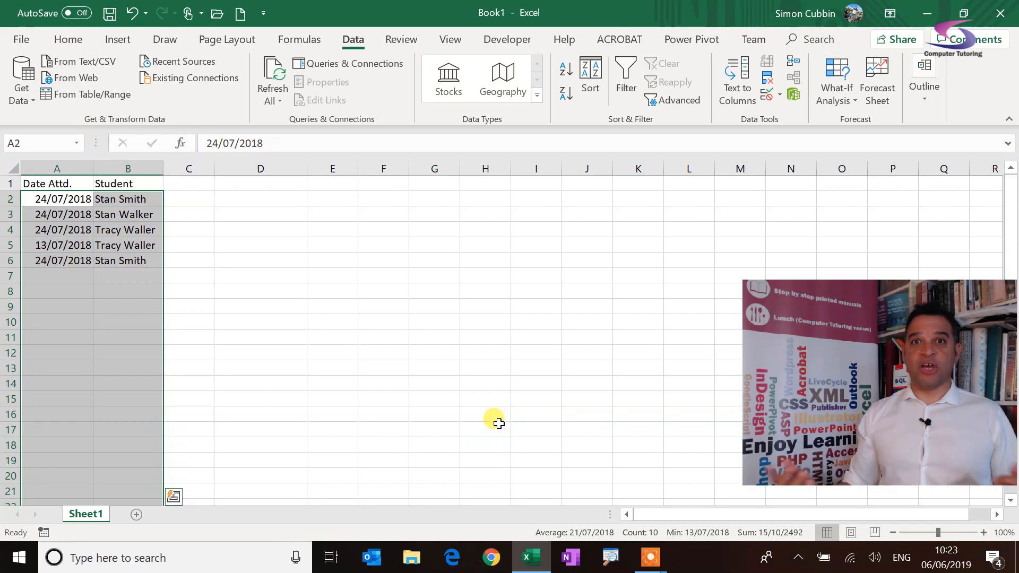
pyautogui.moveTo(124, 245)
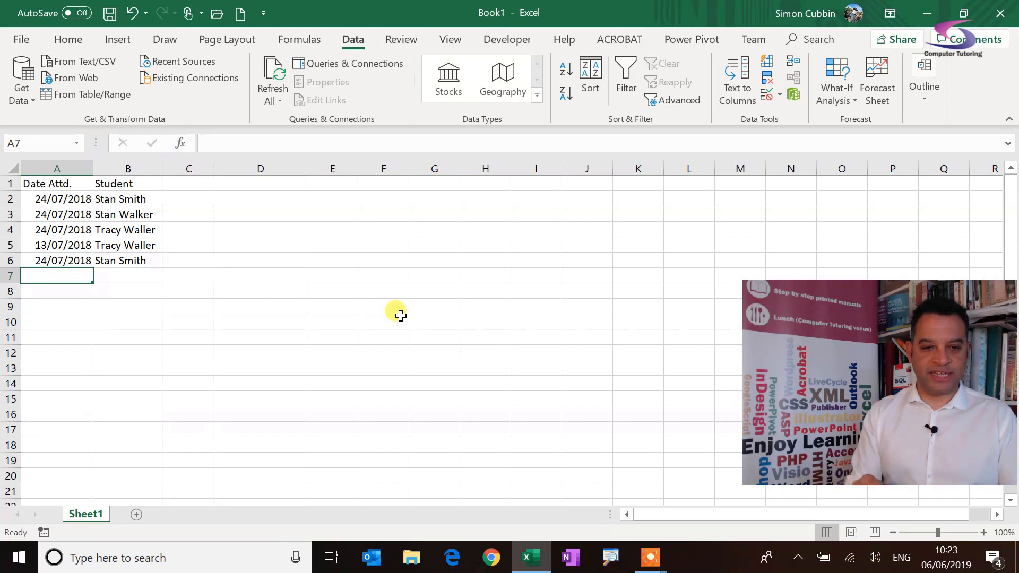
pyautogui.write('24/')
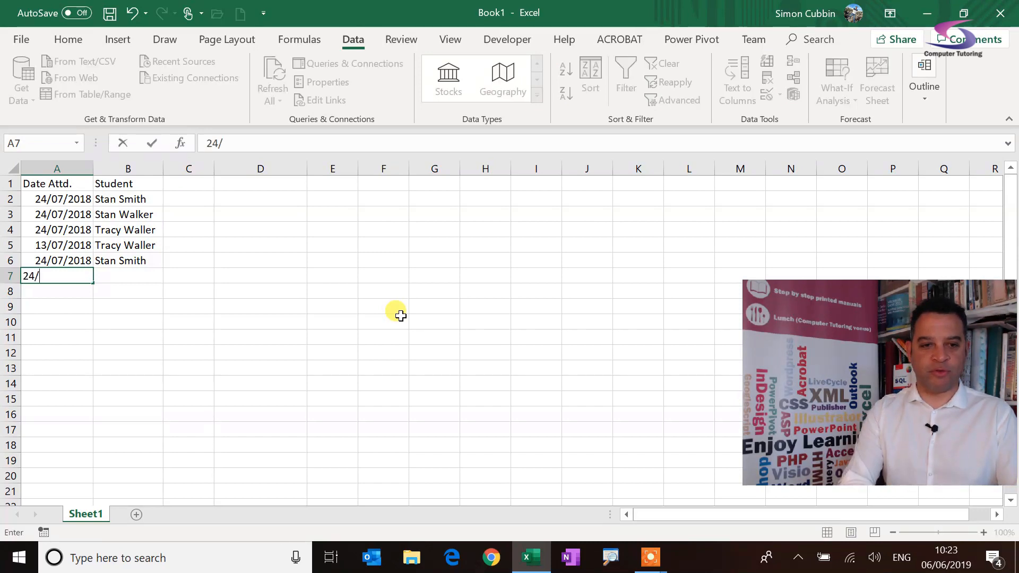
pyautogui.write('07/2018')
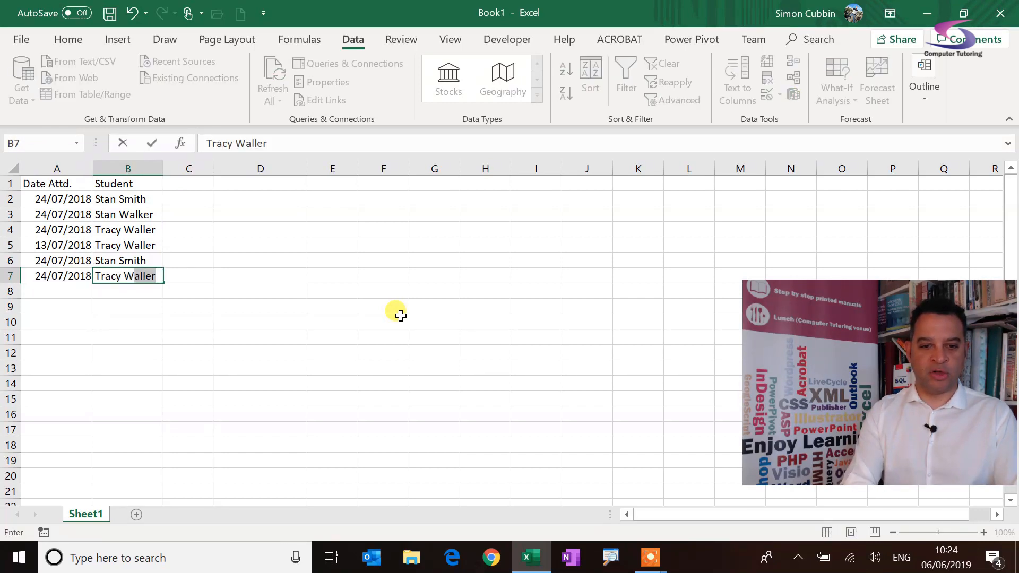
pyautogui.press('enter')
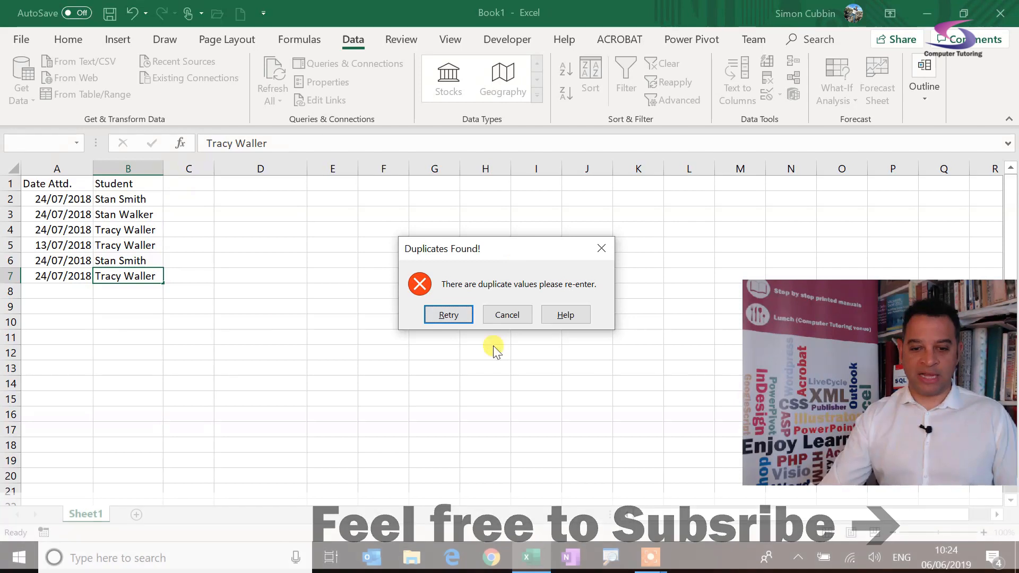
pyautogui.click(448, 314)
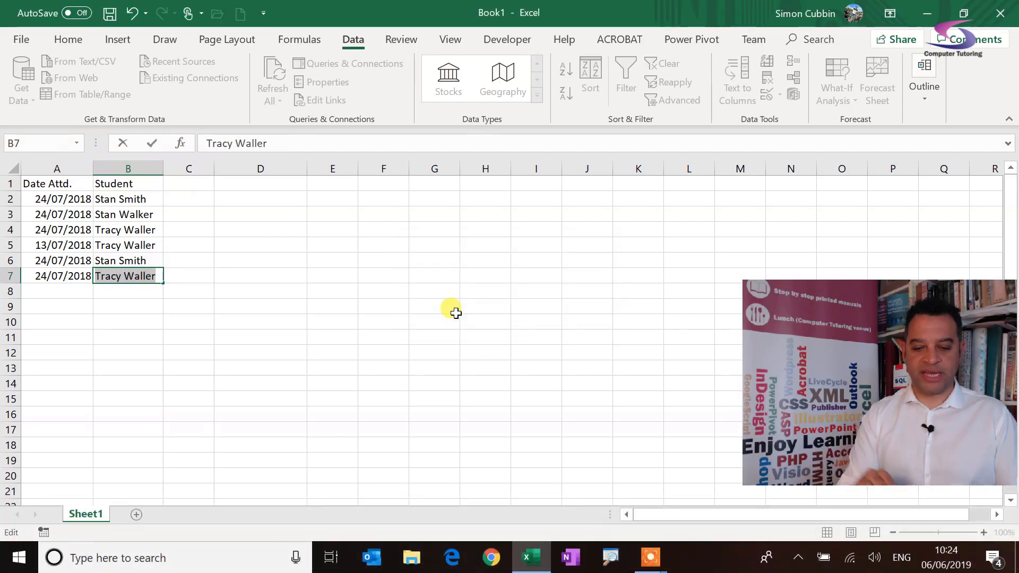